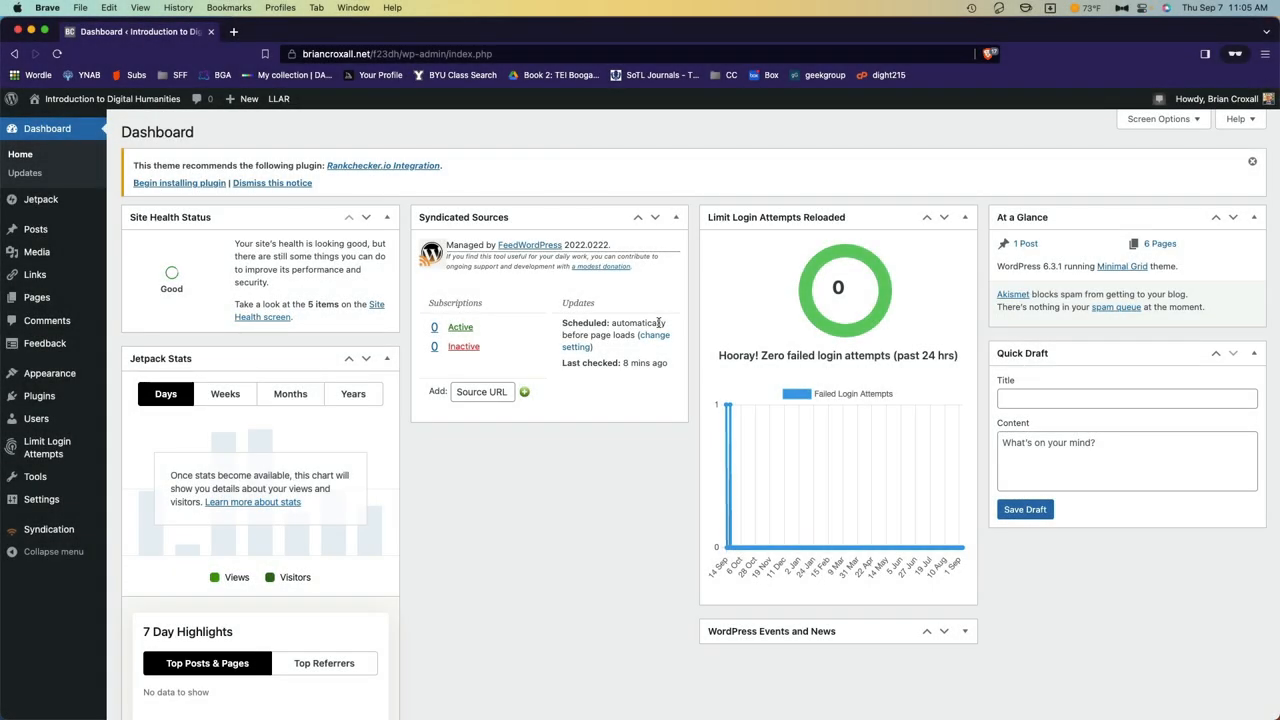
mouse_move(365, 447)
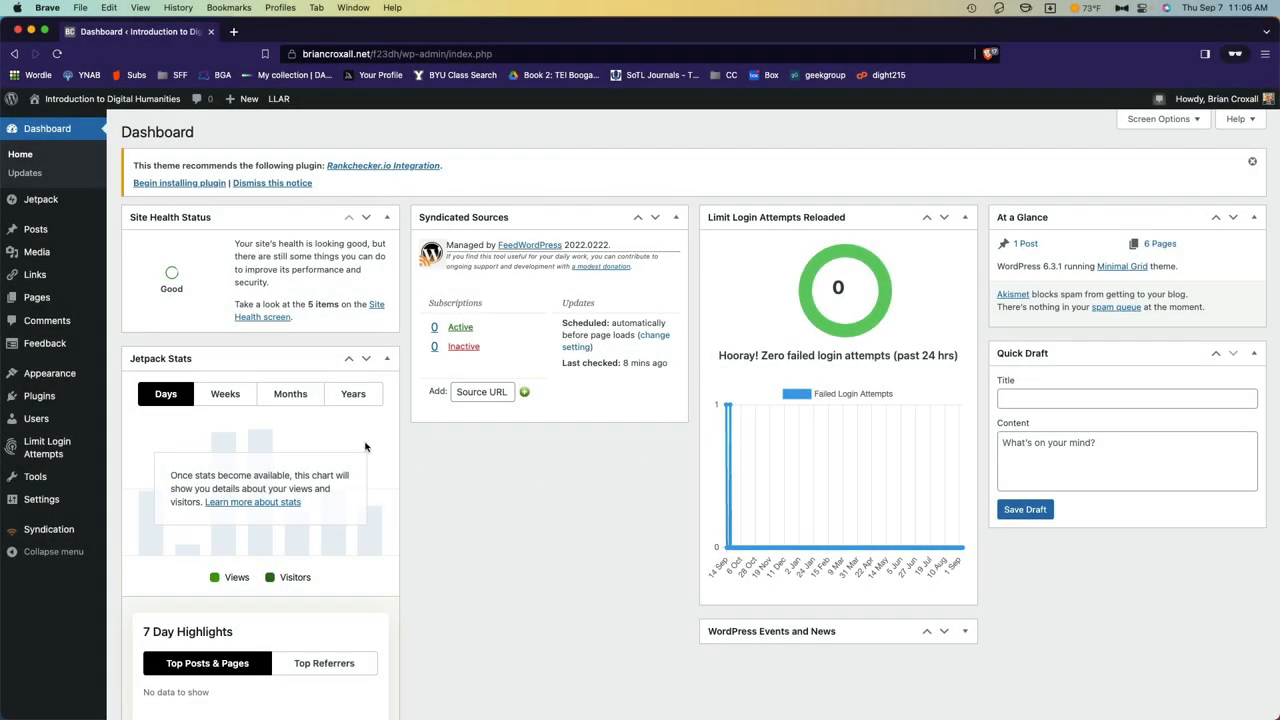
mouse_move(77, 341)
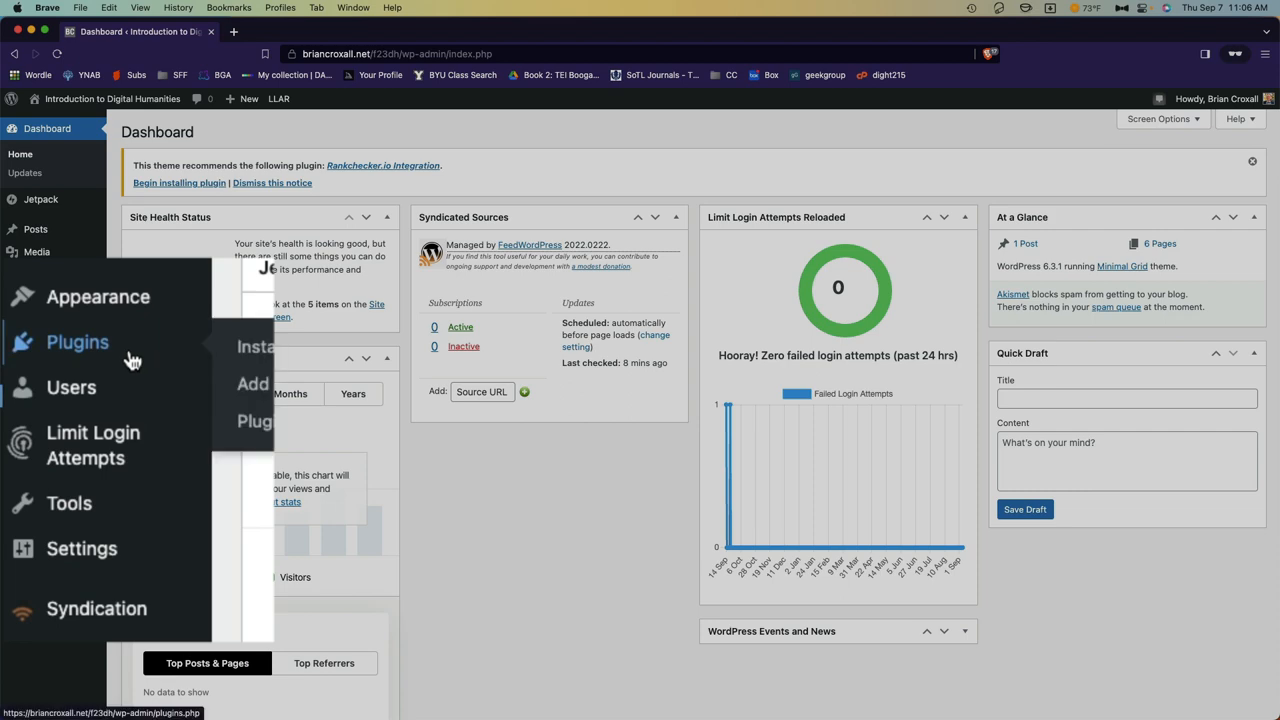
Open Plugins in the sidebar, then its Add New page
left_click(77, 342)
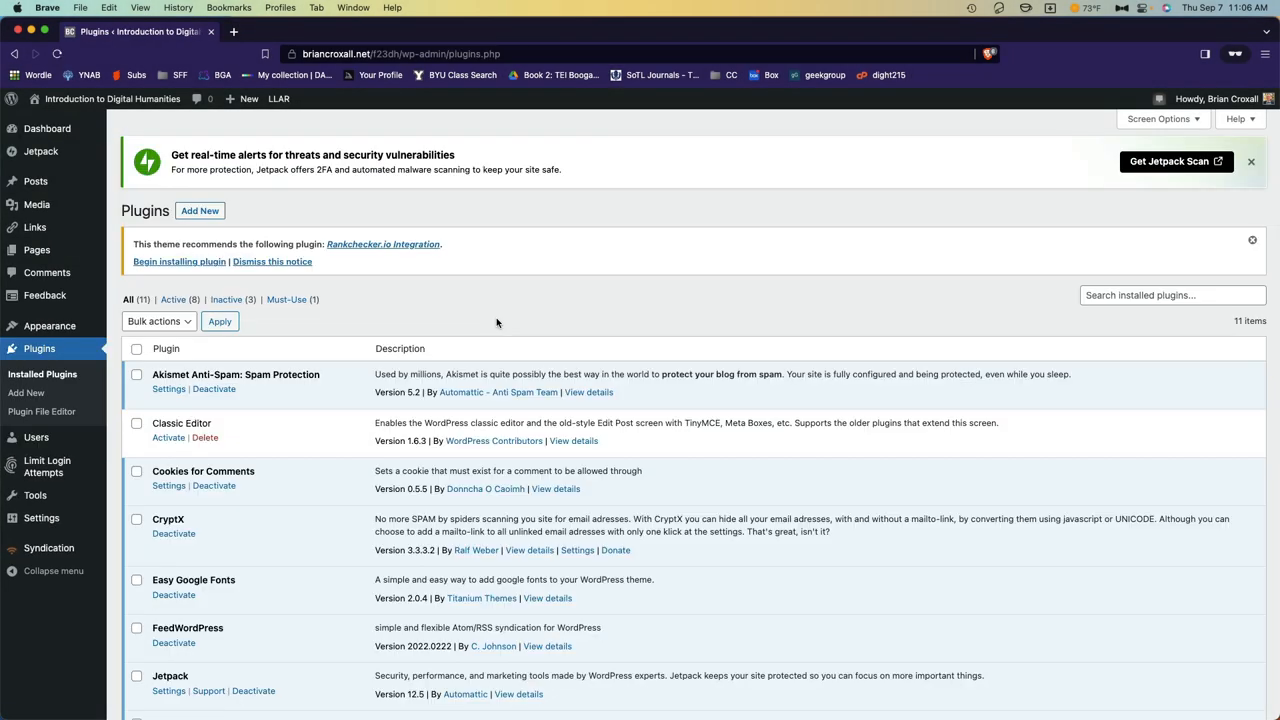
mouse_move(213, 208)
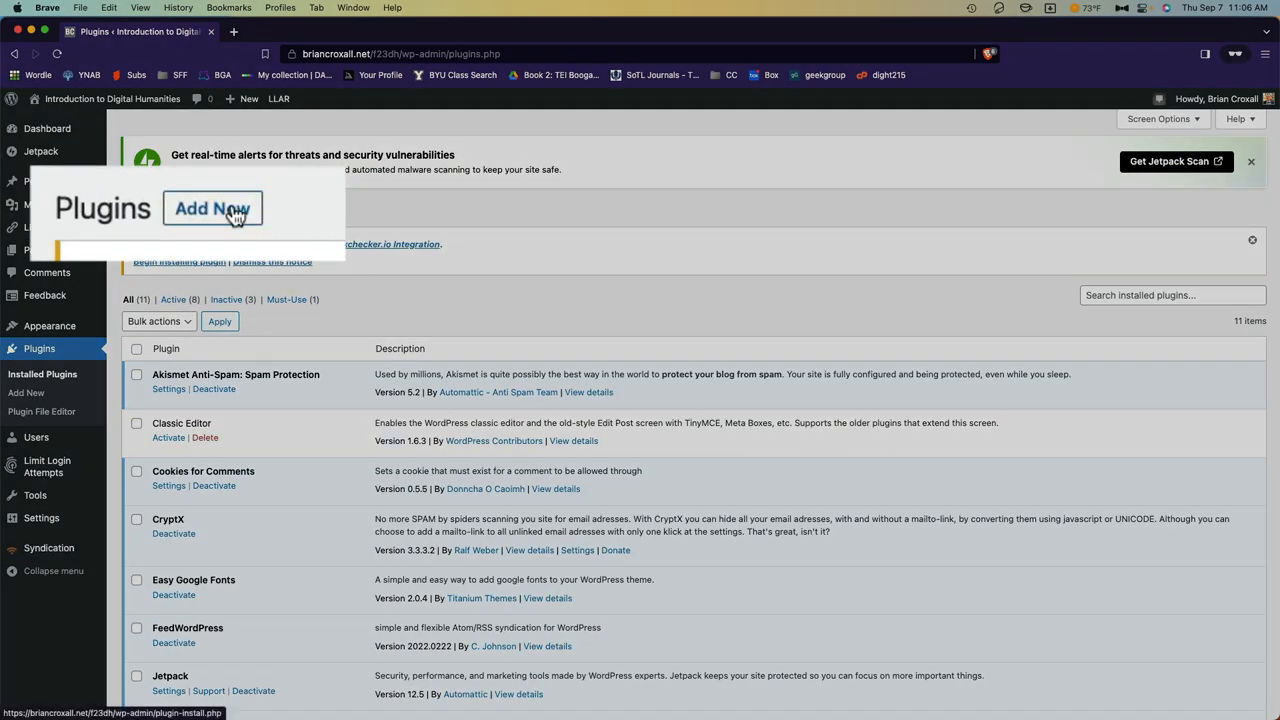
left_click(212, 208)
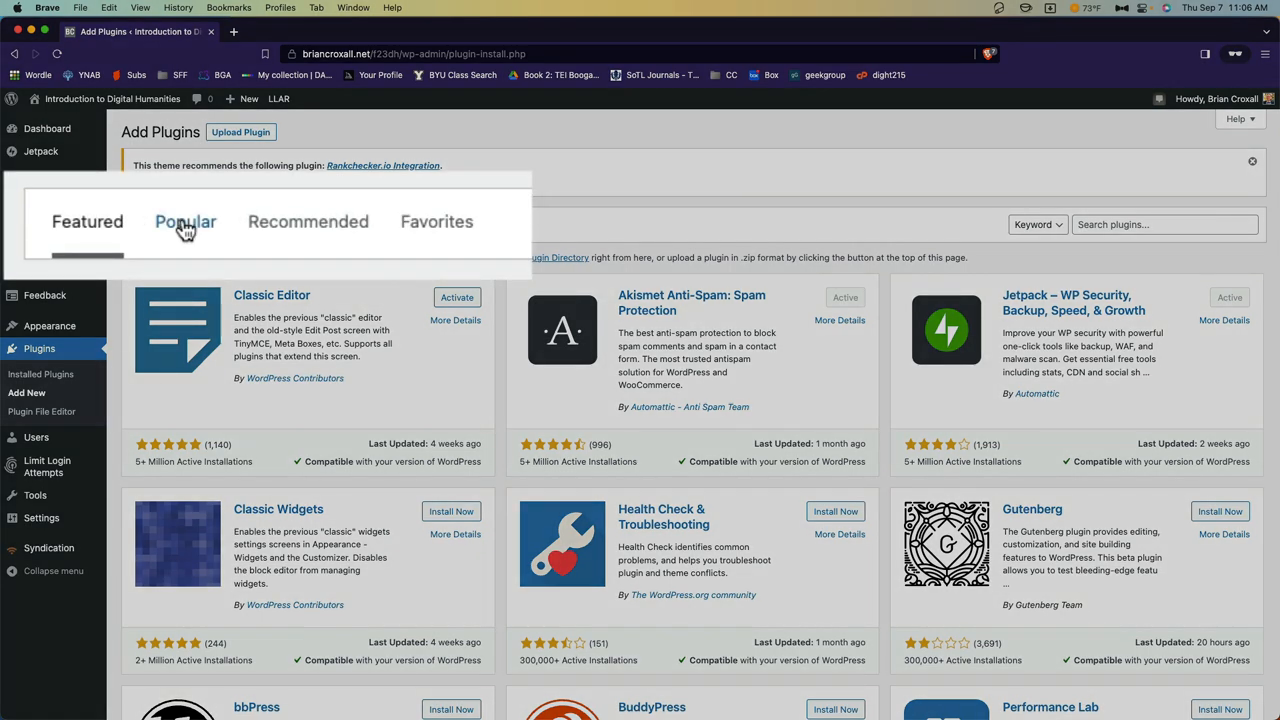
Search the plugin directory for 'spotify' to list matching plugins
left_click(185, 221)
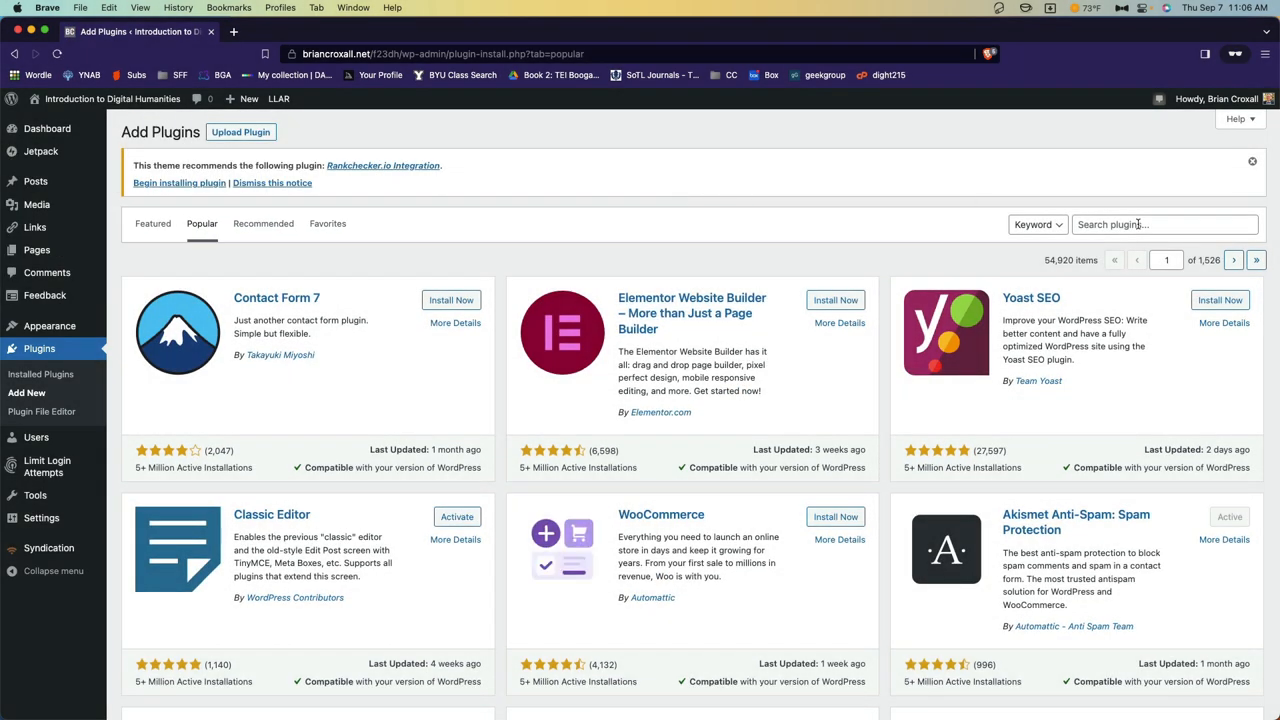
left_click(1140, 224)
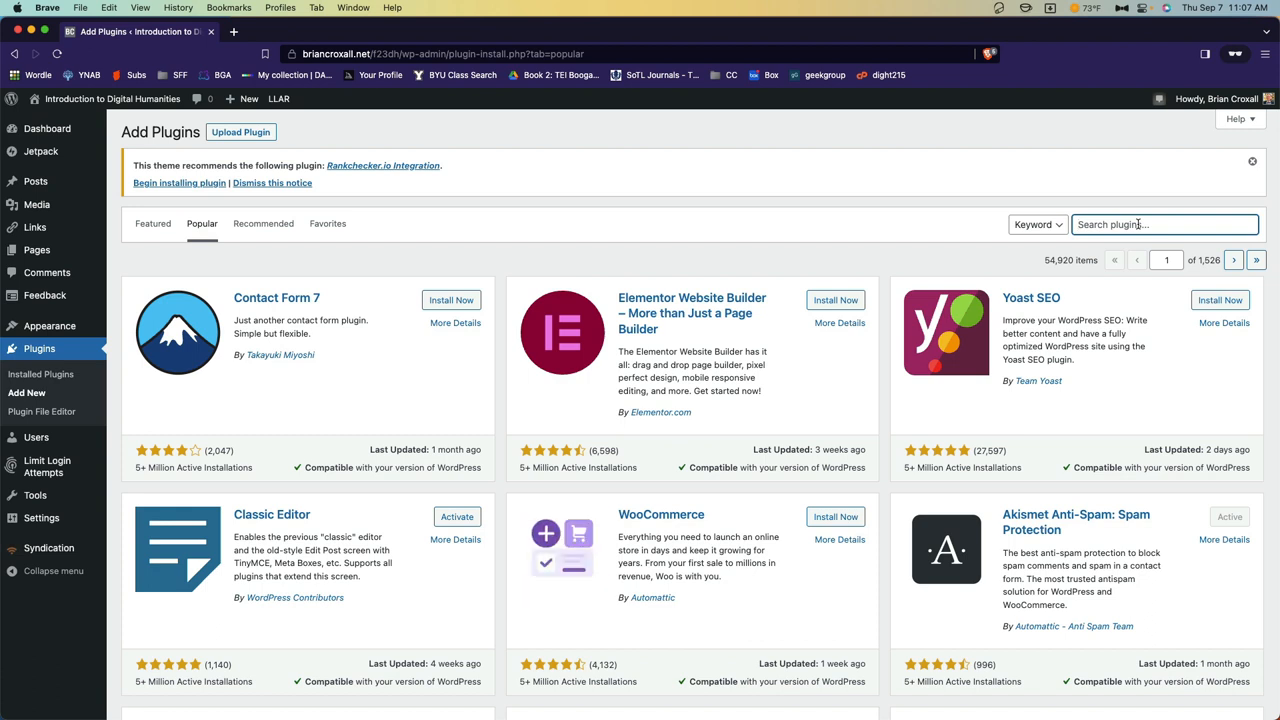
type("spotif")
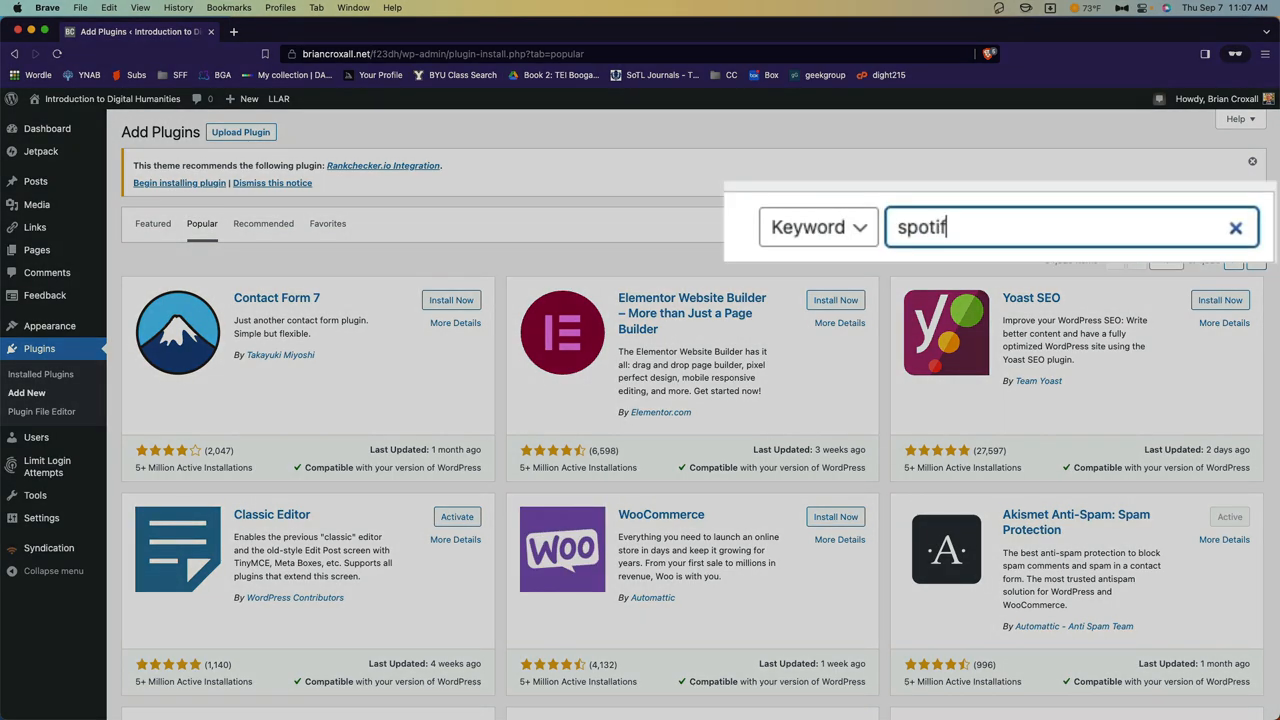
key("Return")
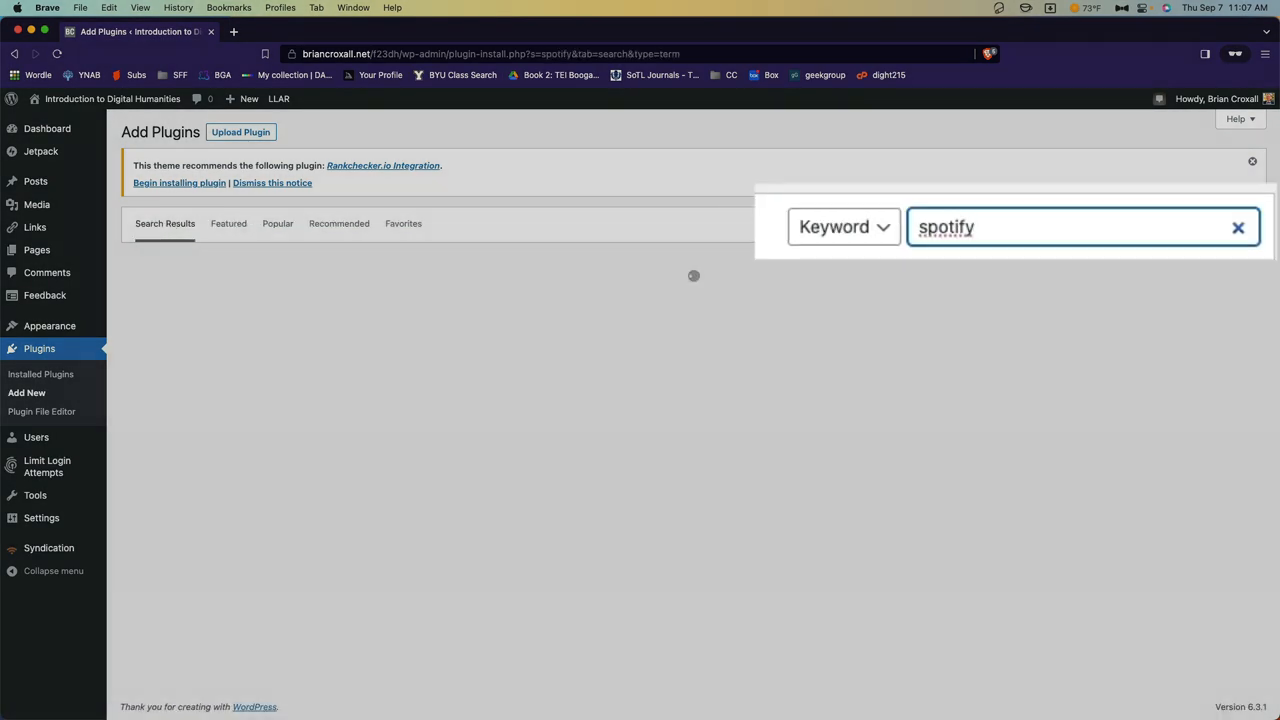
key("Return")
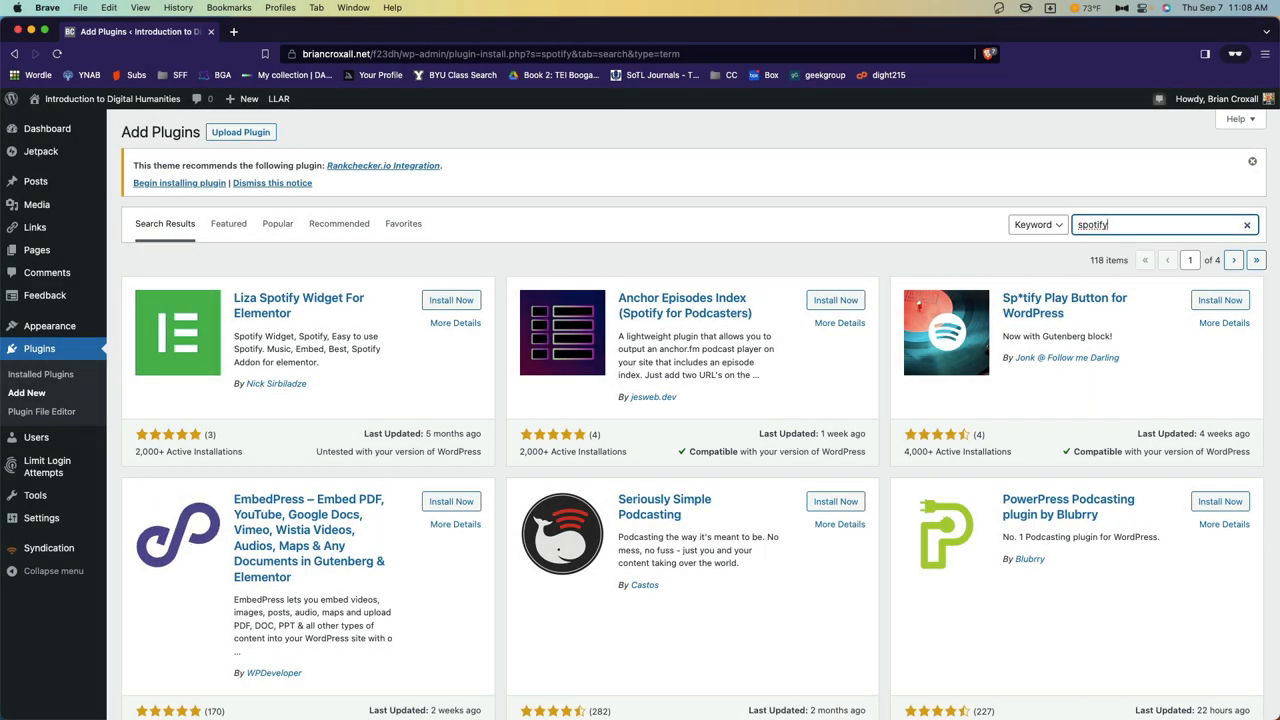
scroll("down", 3)
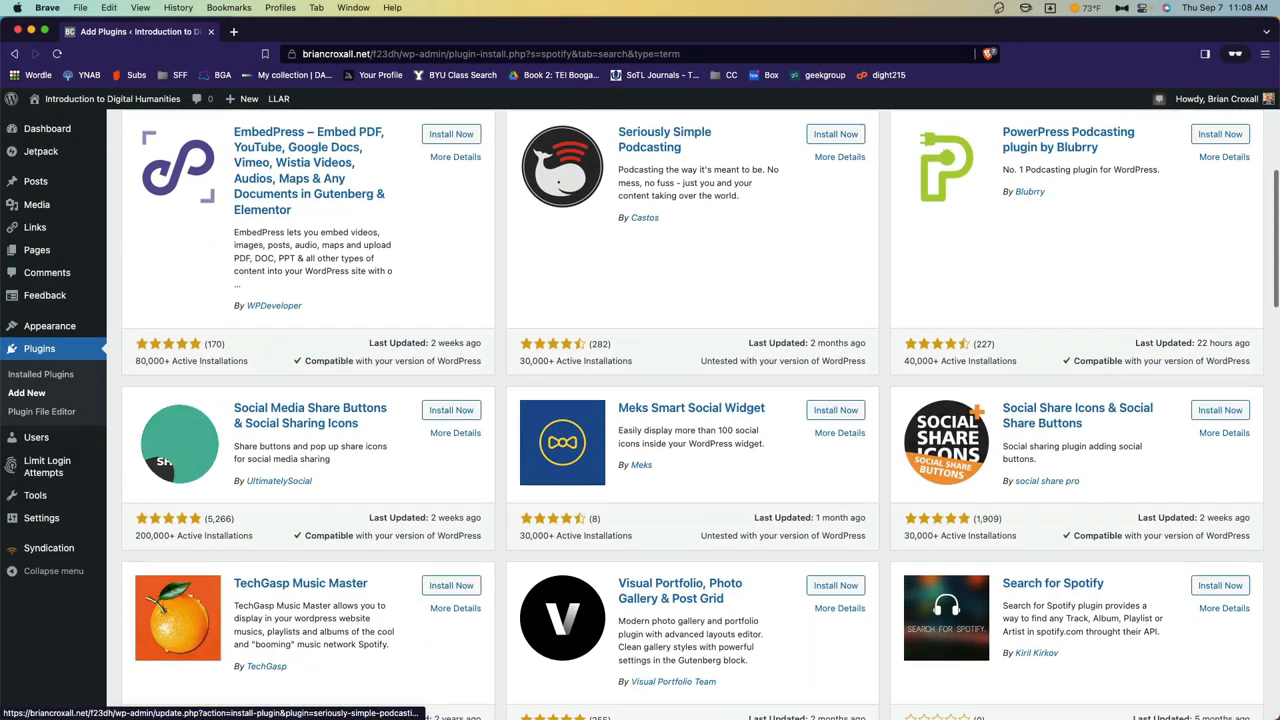
scroll("down", 3)
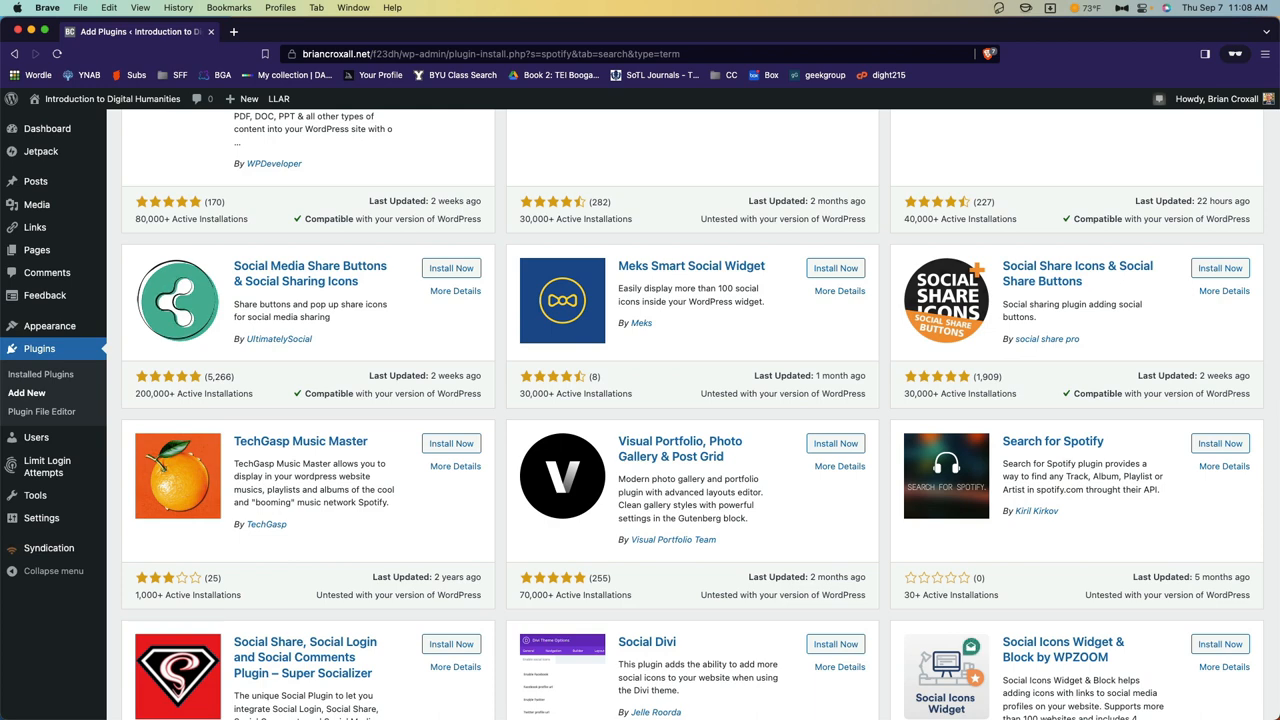
scroll("up", 3)
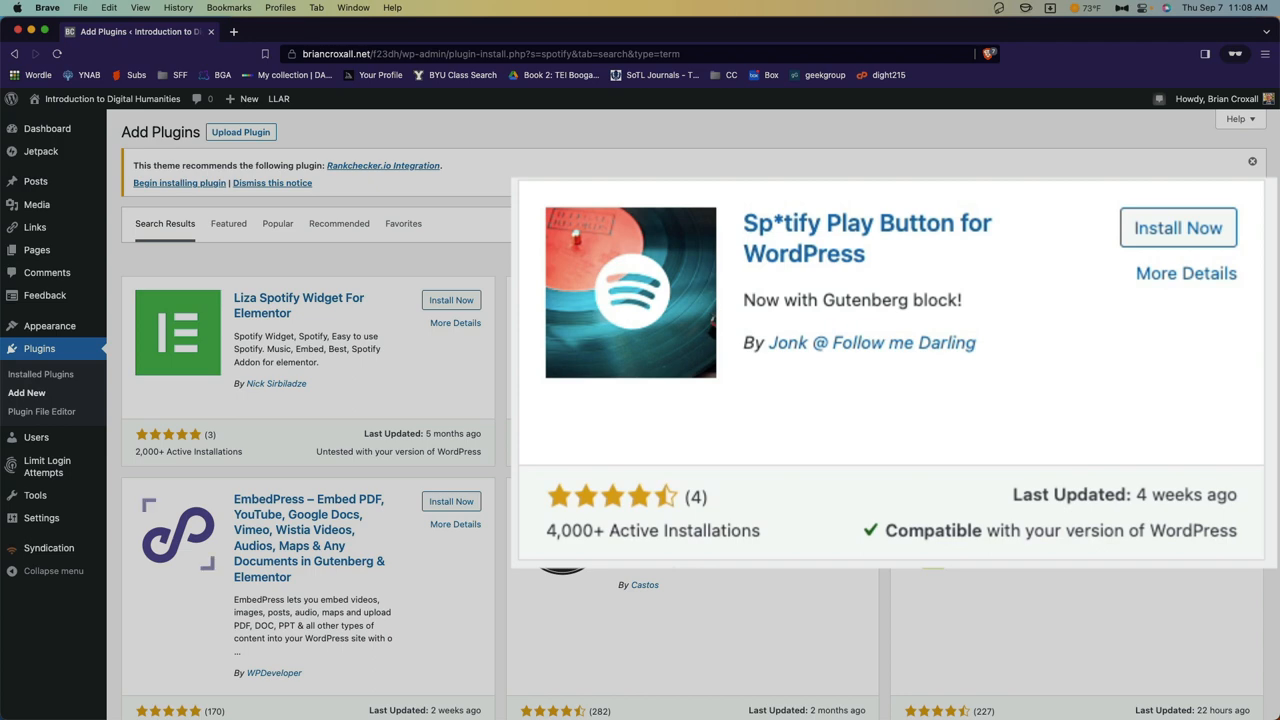
left_click(1251, 161)
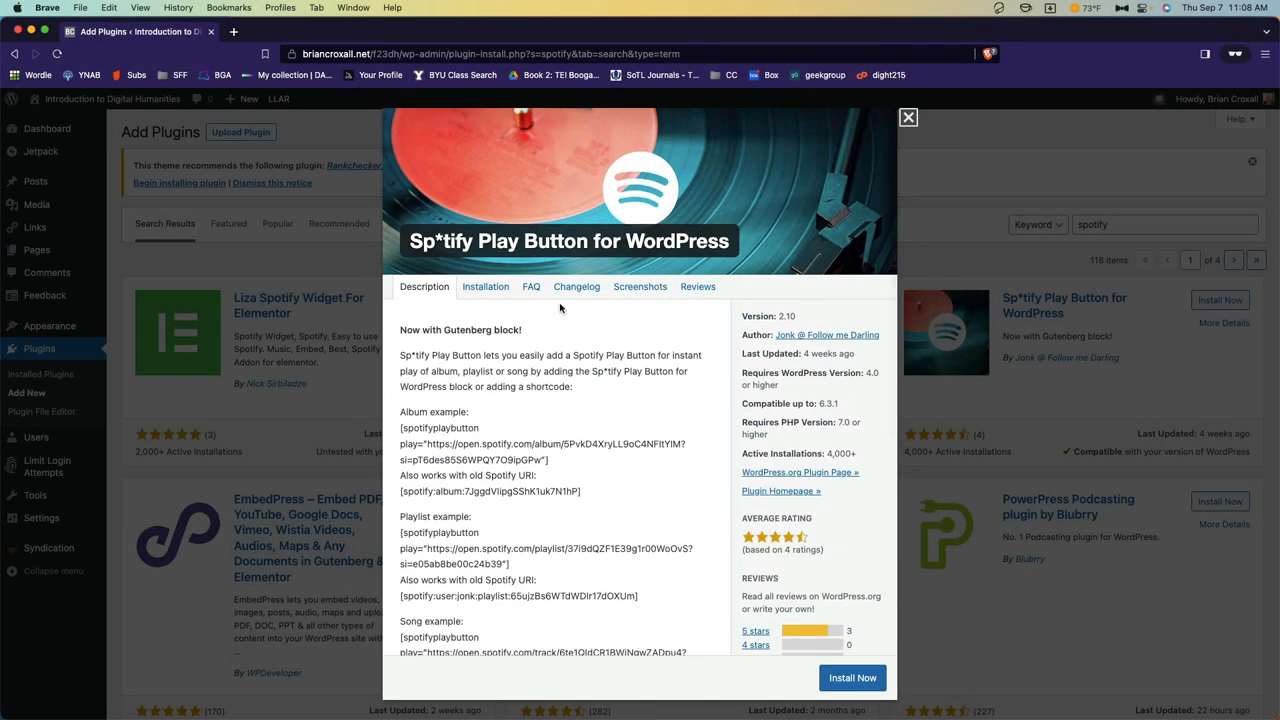
left_click(908, 117)
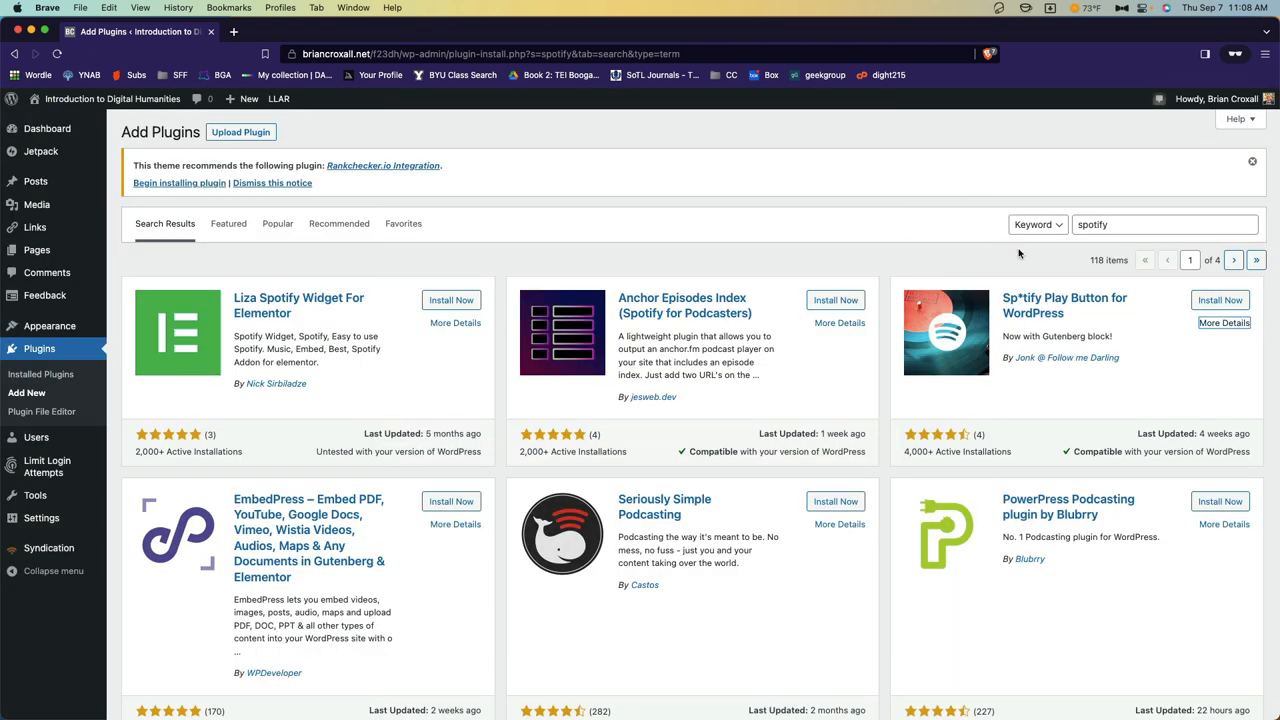
mouse_move(1127, 313)
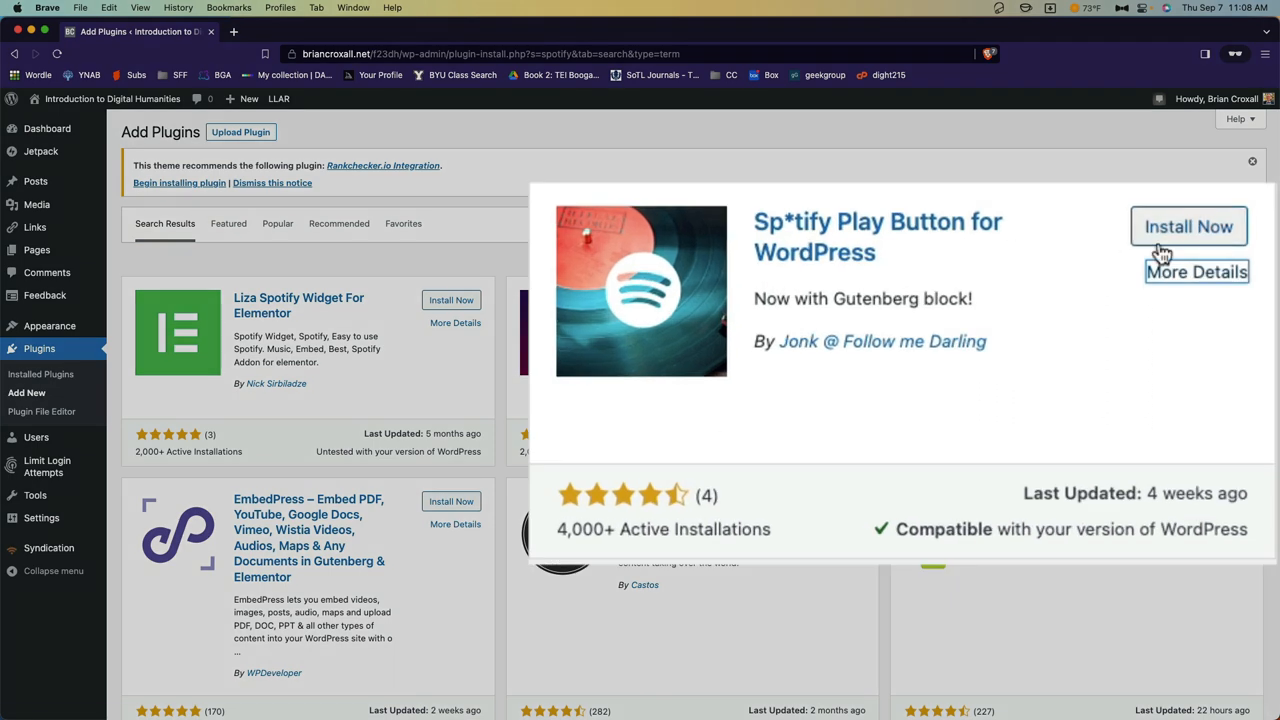
Install and activate the Sp*tify Play Button for WordPress plugin from its card
left_click(1188, 226)
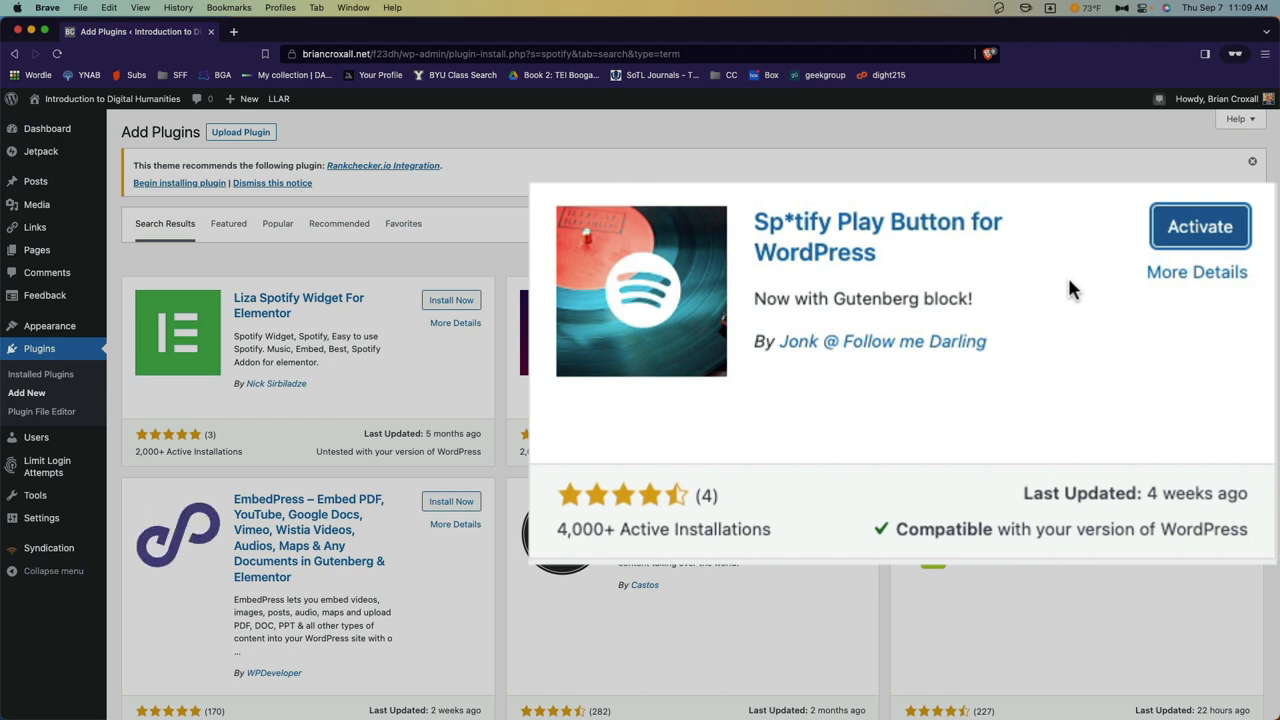
left_click(1199, 226)
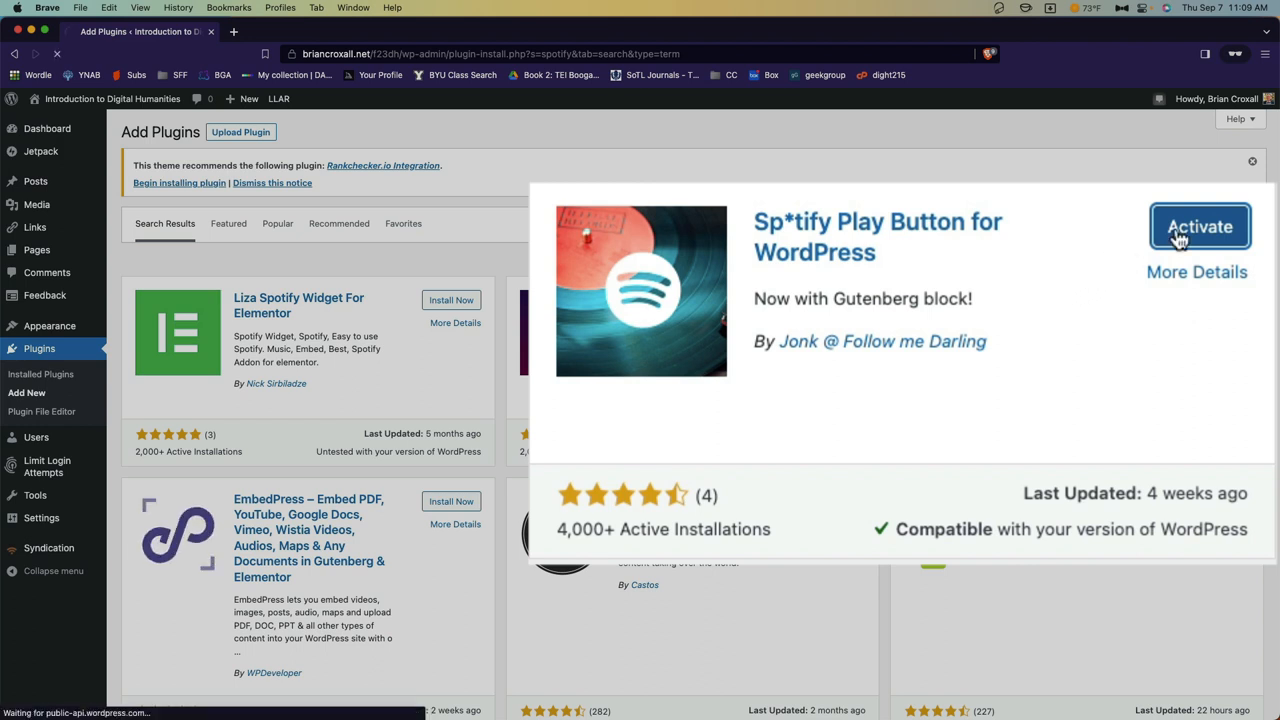
left_click(1199, 226)
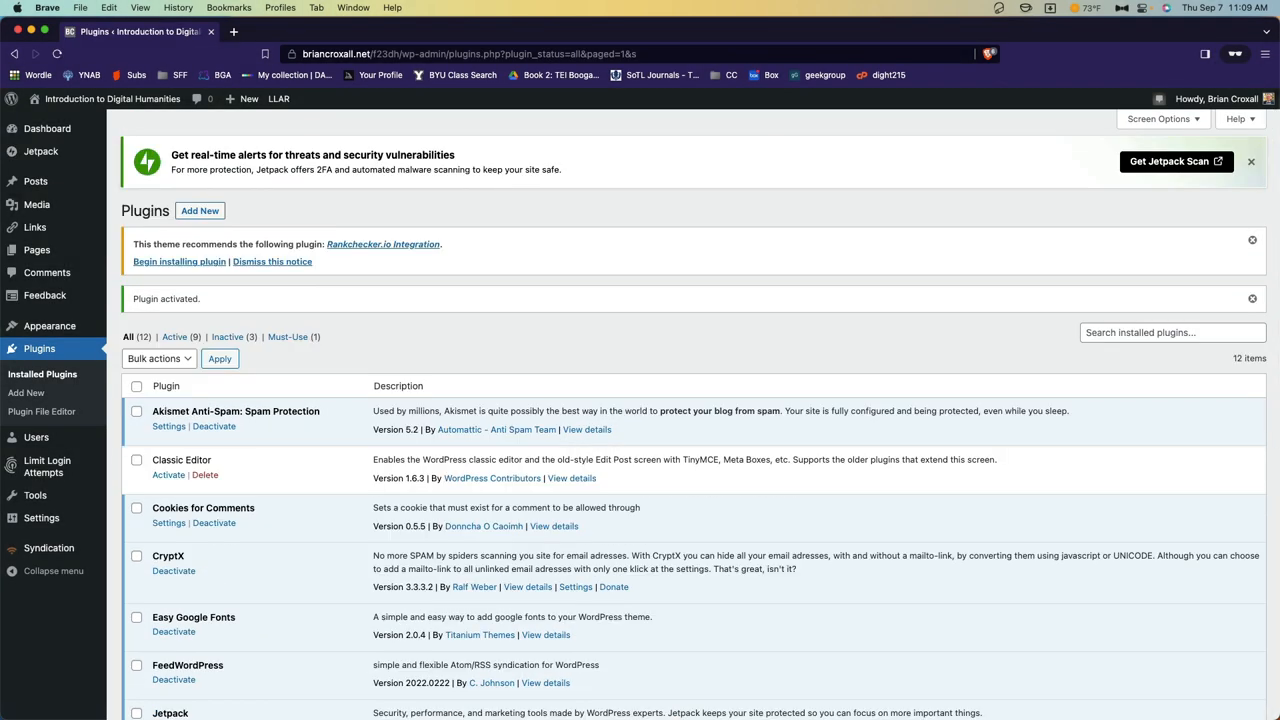
scroll("down", 3)
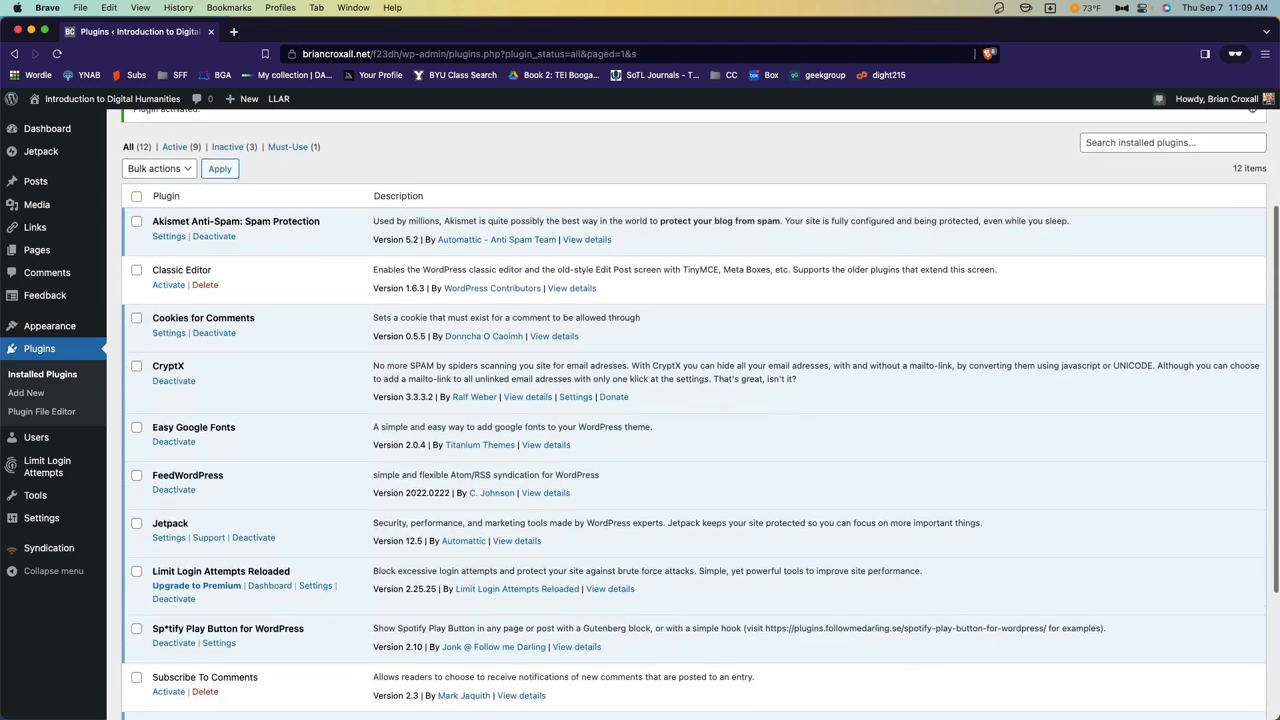
scroll("down", 3)
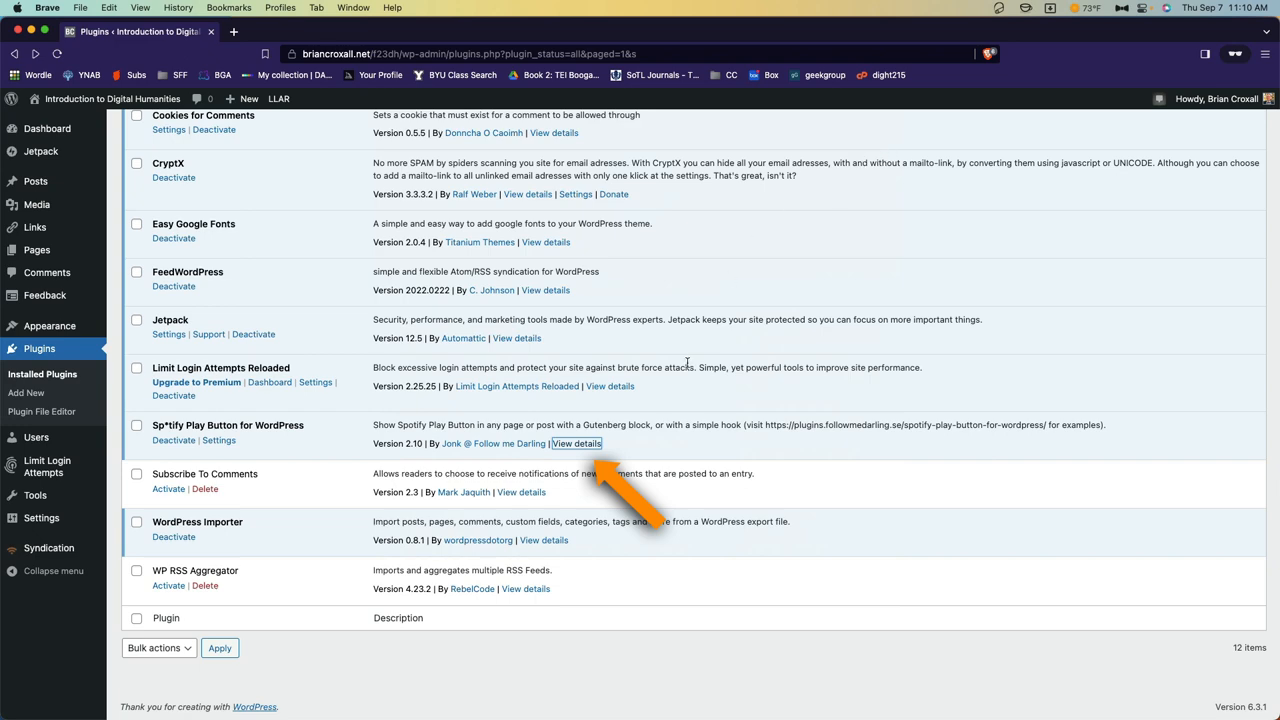
left_click(576, 443)
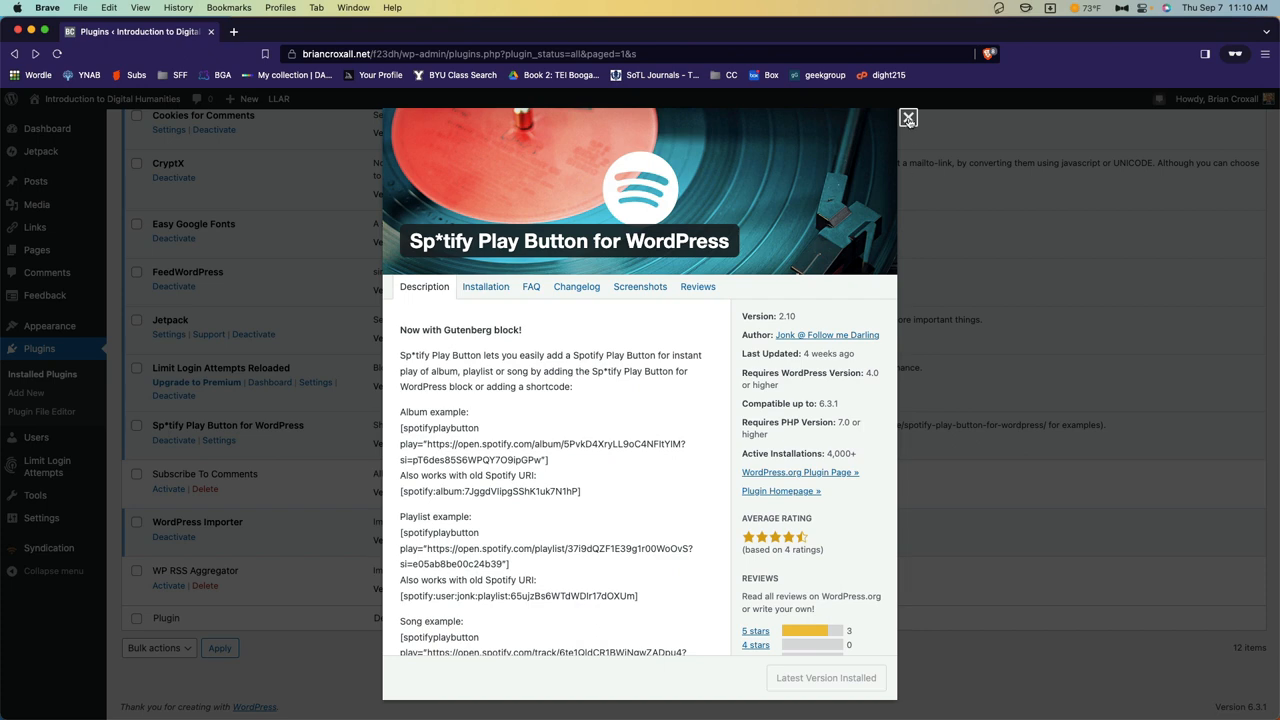
left_click(907, 118)
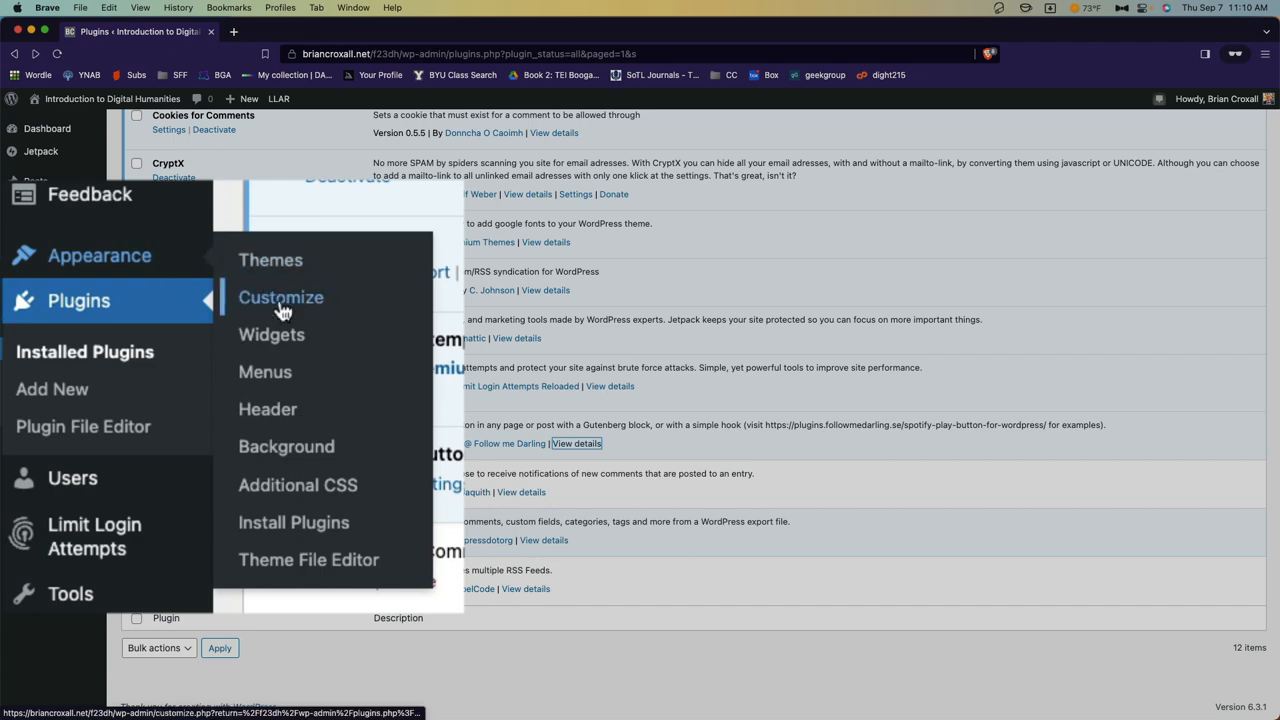
In Appearance > Widgets, expand Footer Column One and open its block inserter
left_click(271, 334)
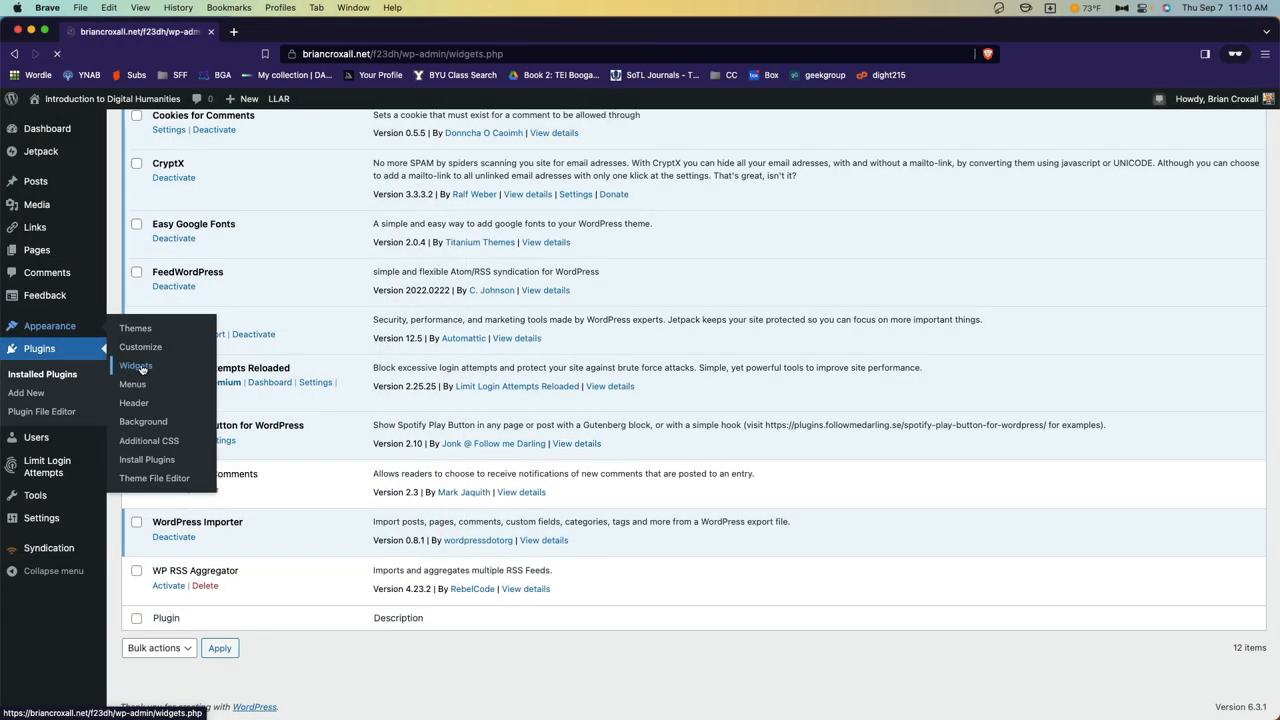
left_click(135, 365)
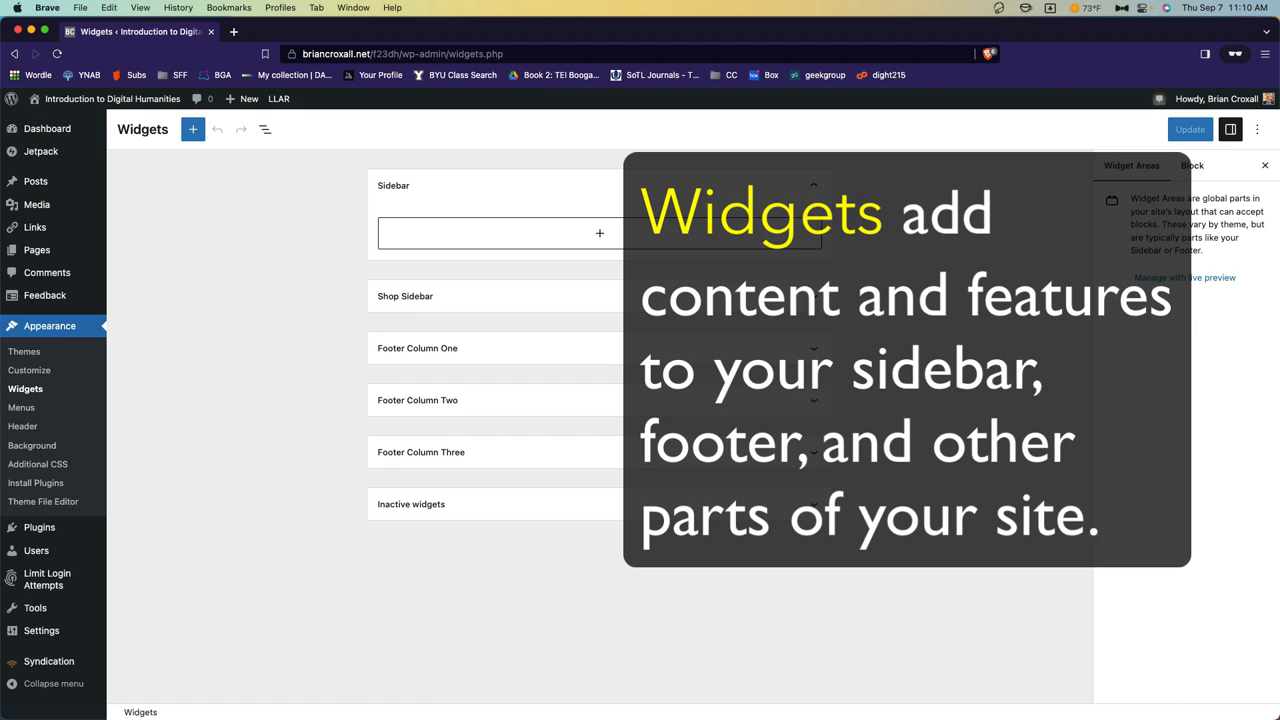
left_click(599, 348)
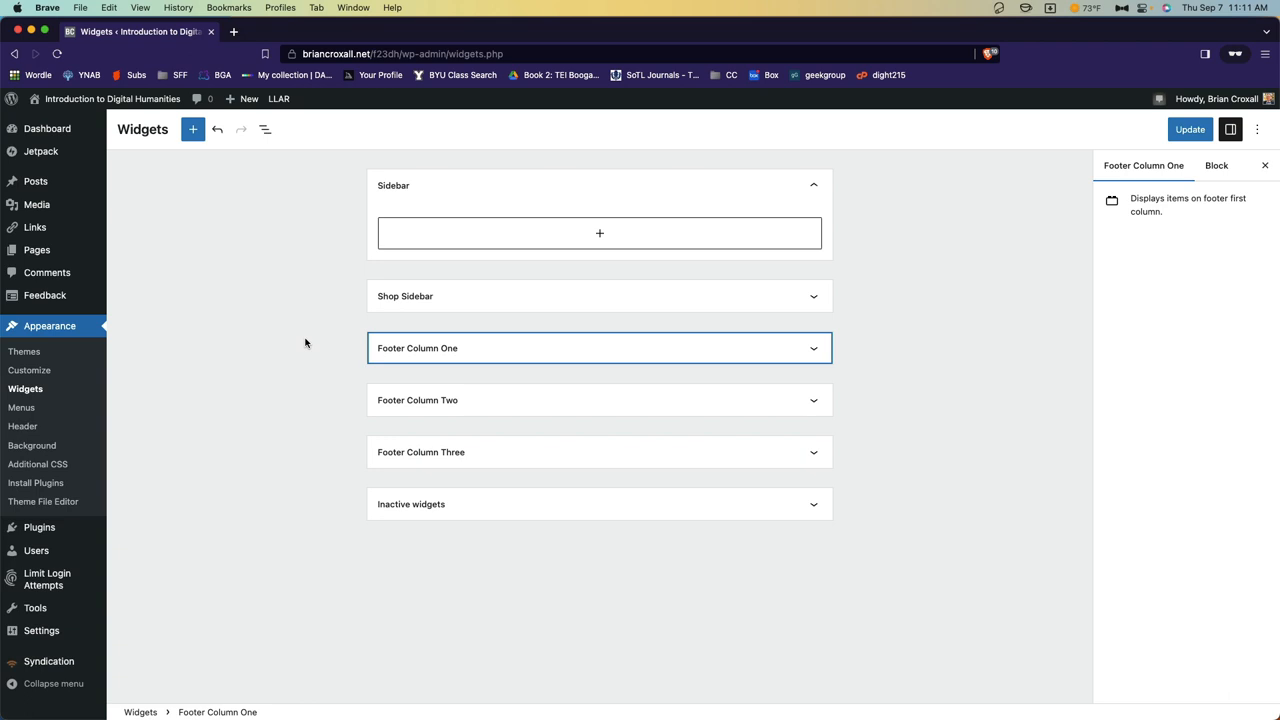
left_click(813, 348)
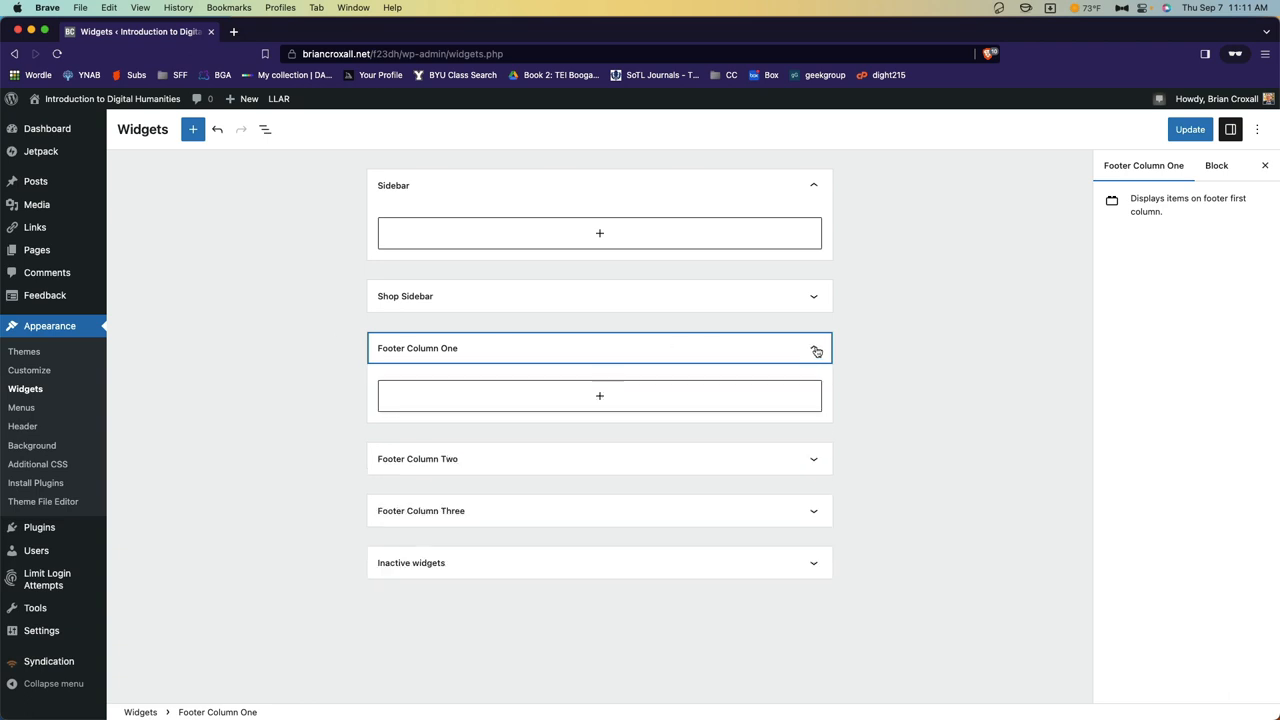
mouse_move(600, 395)
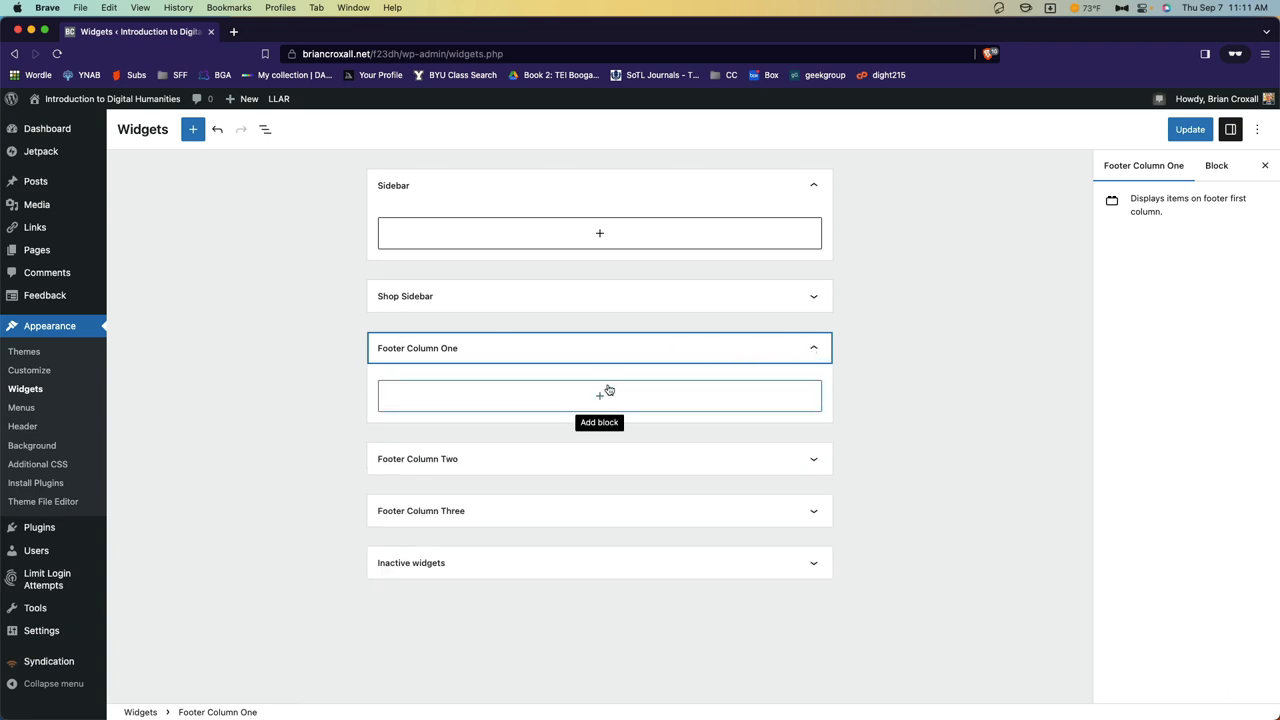
left_click(599, 395)
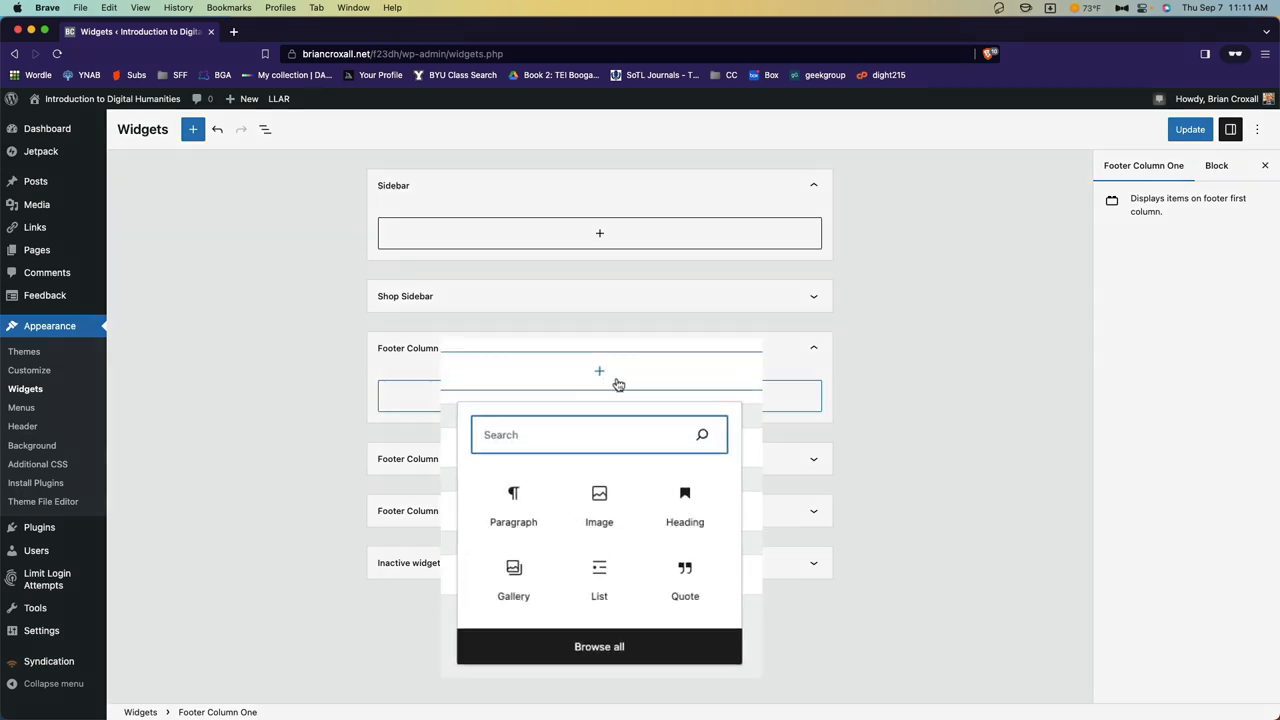
Search blocks for 'spotif' and insert the Sp*tify Play Button for WordPress block
type("spotif")
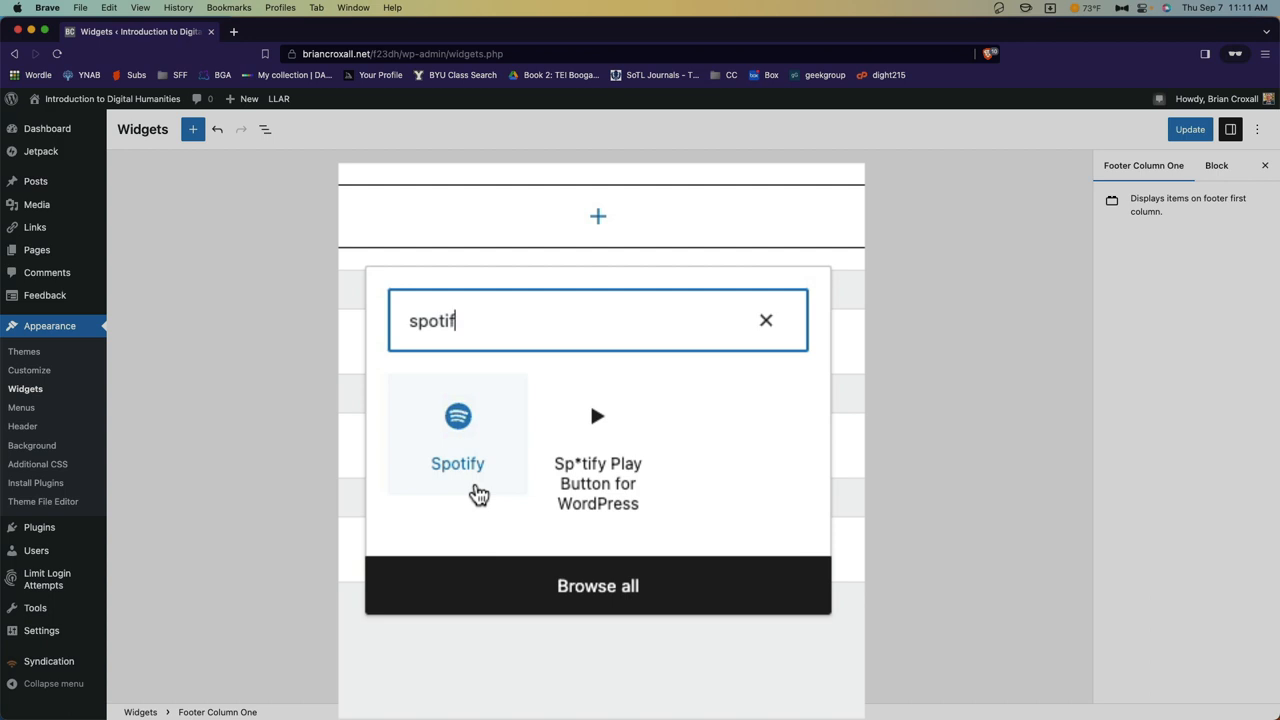
mouse_move(770, 460)
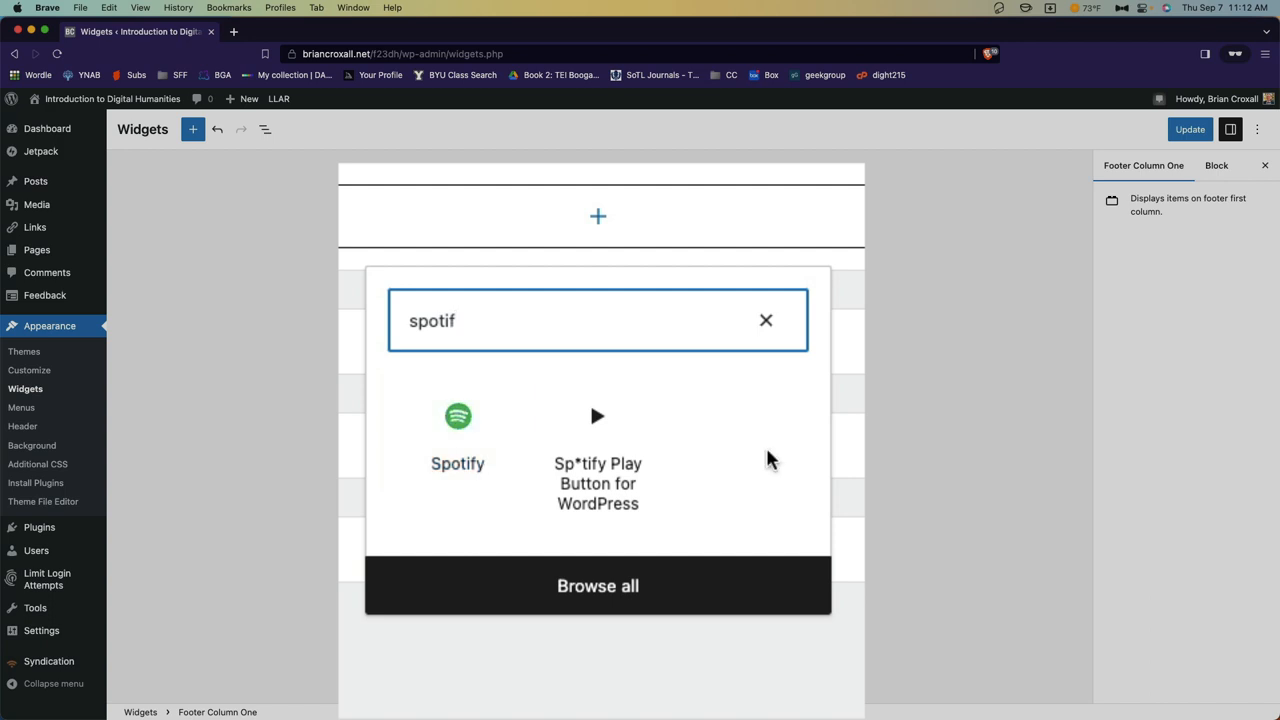
mouse_move(660, 473)
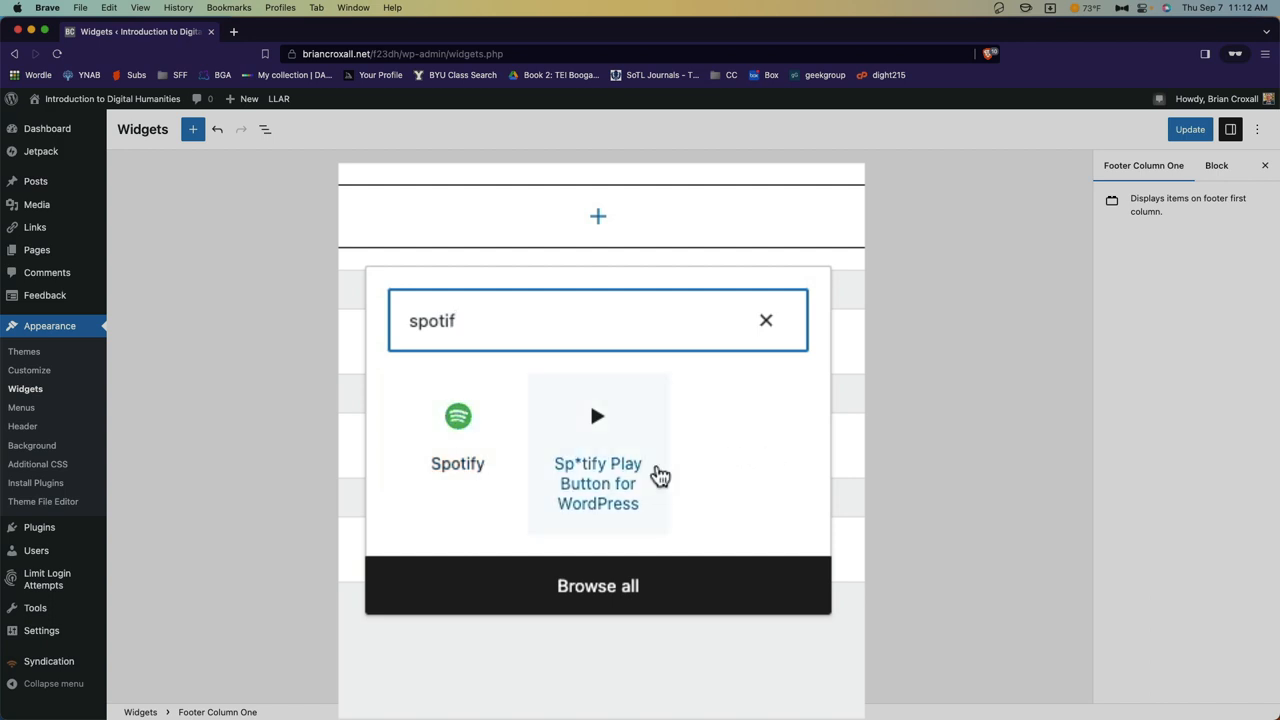
left_click(597, 450)
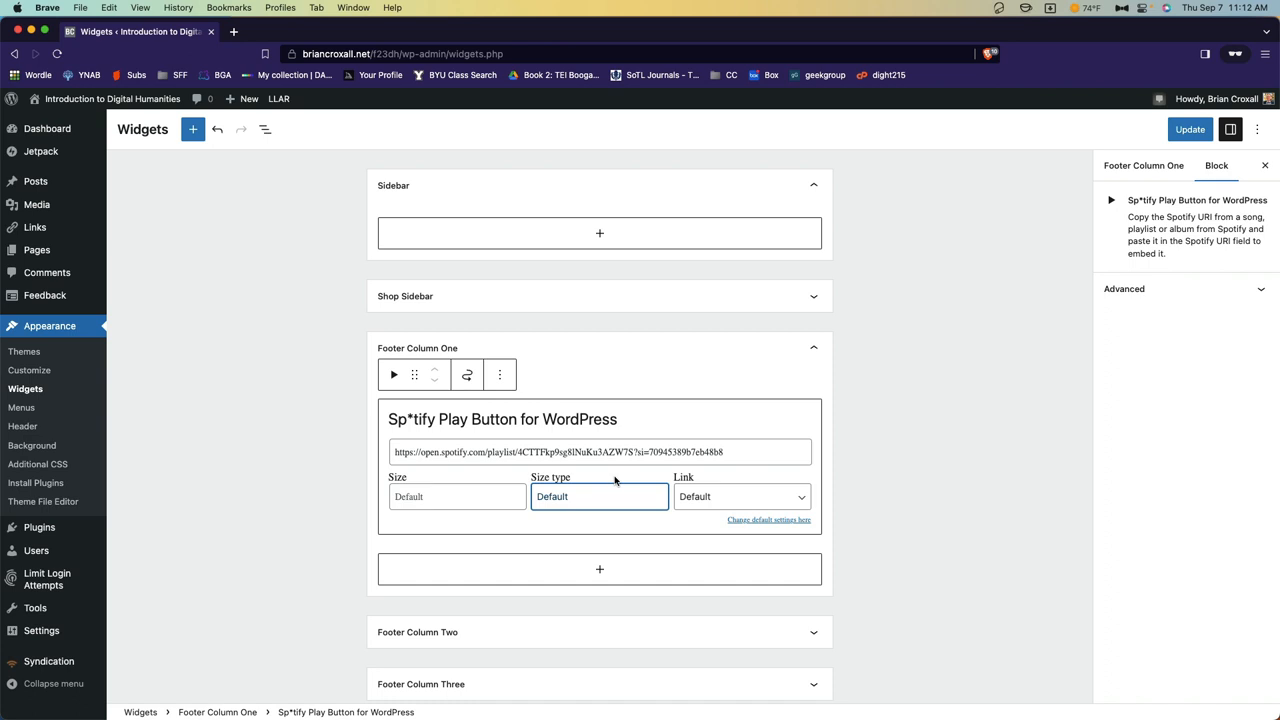
Set the Spotify button's size type to Compact and update the widgets
left_click(599, 497)
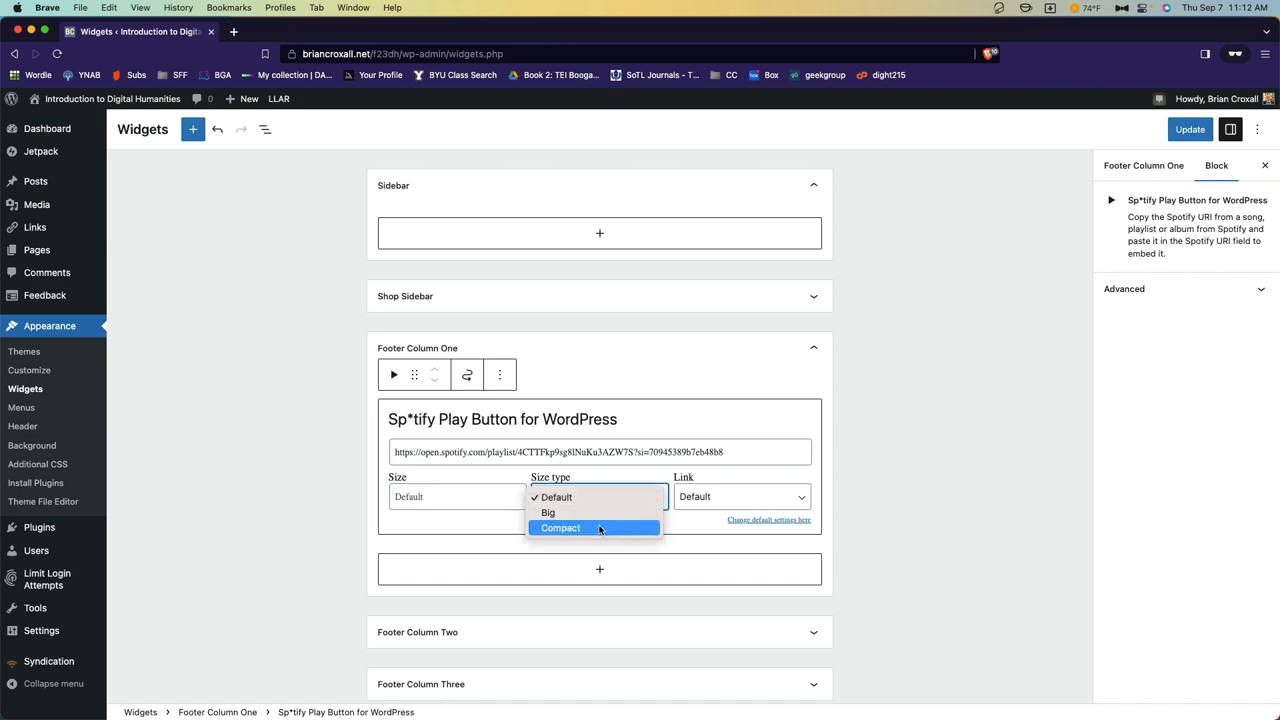
left_click(560, 528)
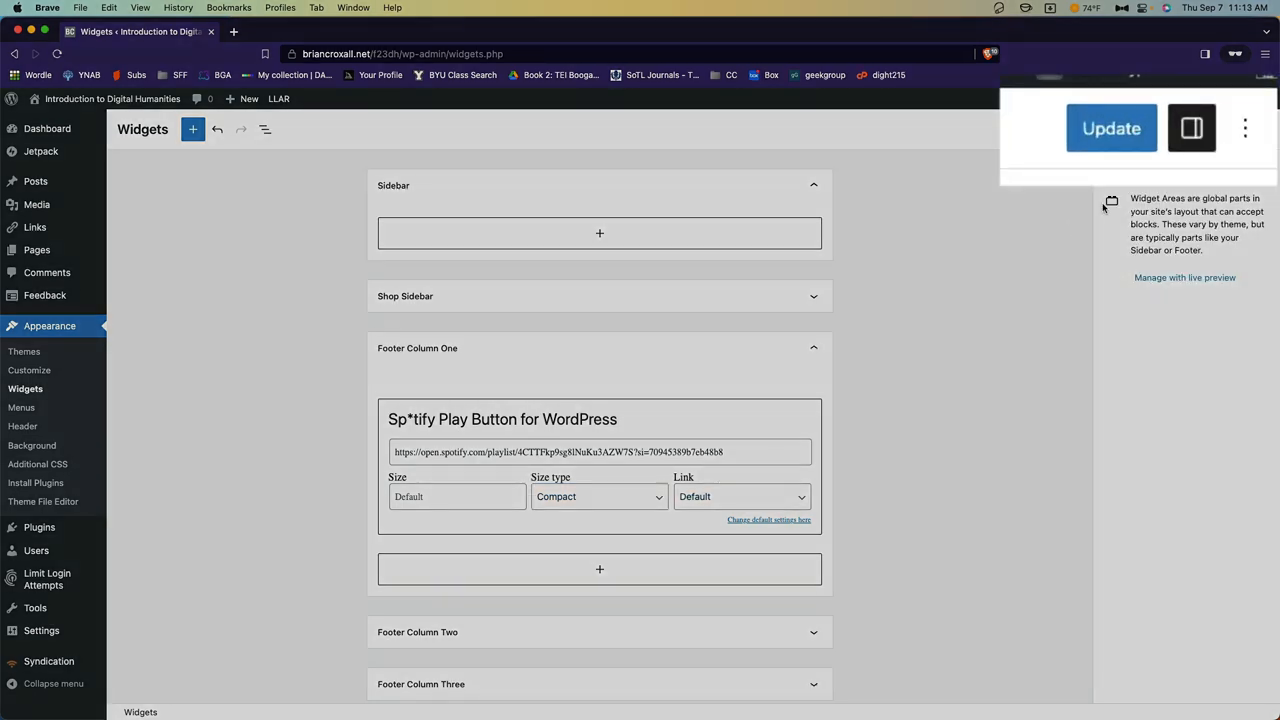
left_click(1111, 128)
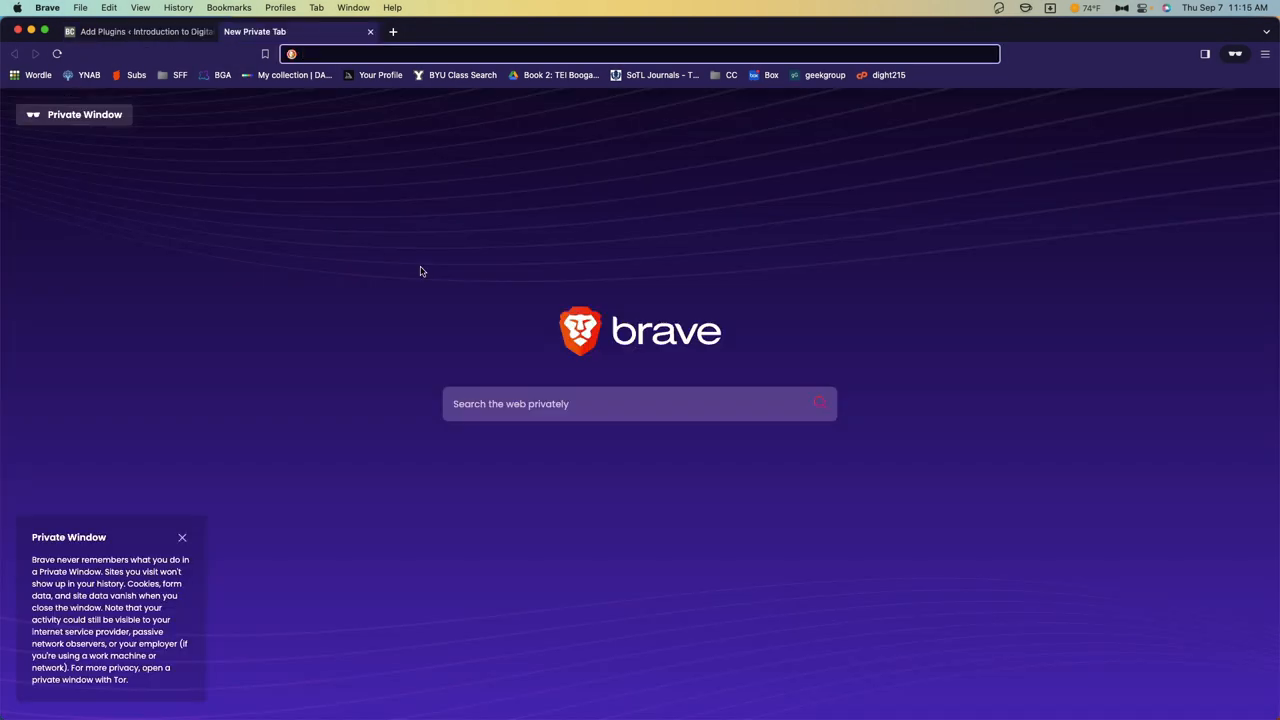
Search the web for 'wordpress plugin countdown timer', then start a plugin file upload
type("wordpress.com")
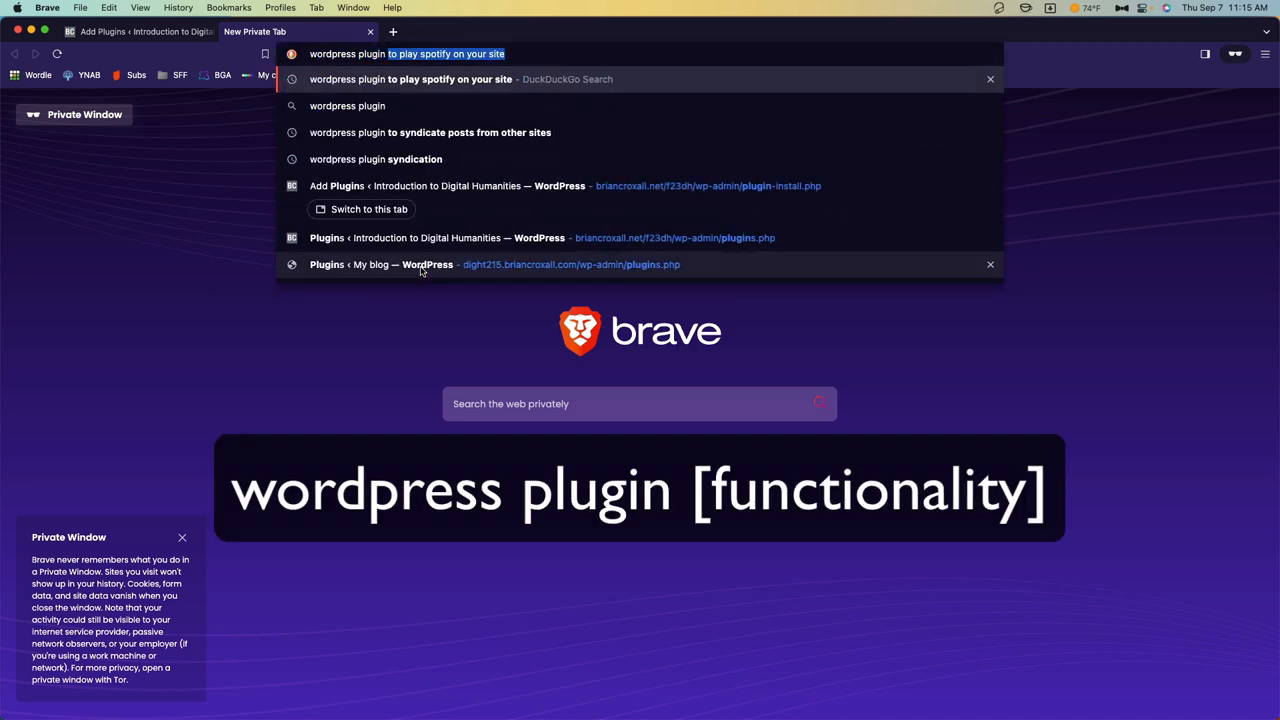
type("wordpress plugin countdown timer")
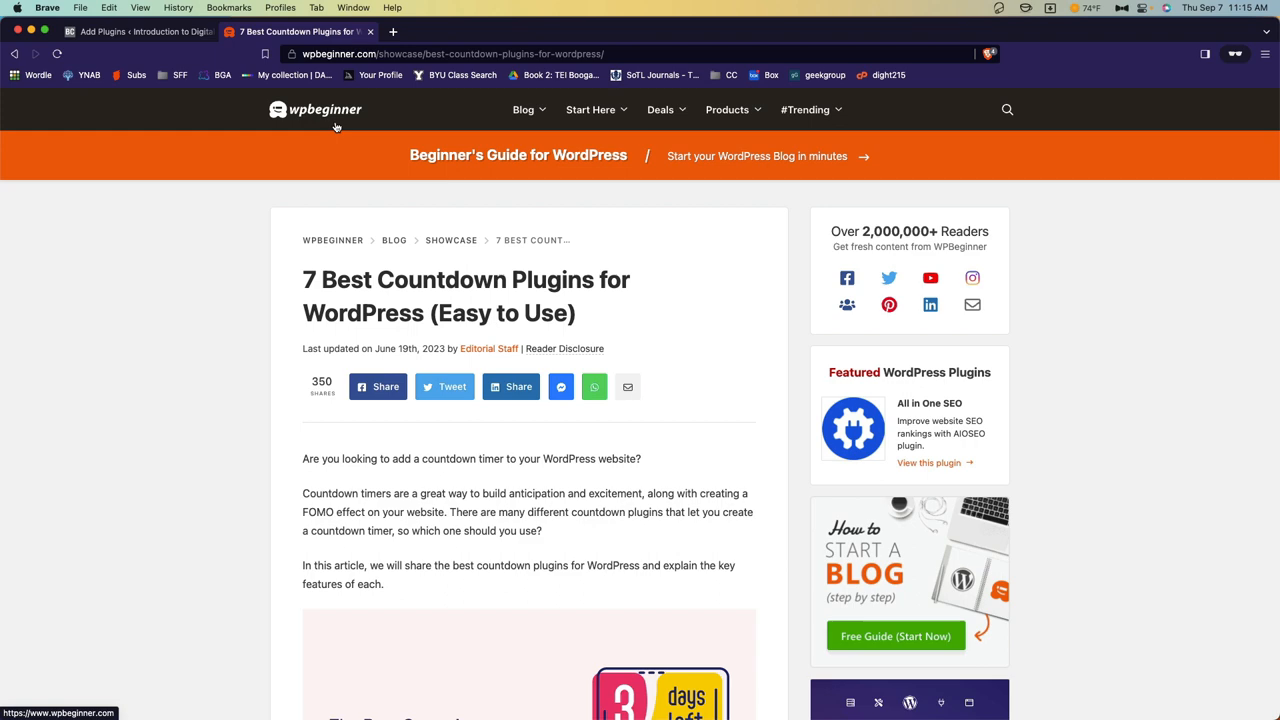
left_click(135, 31)
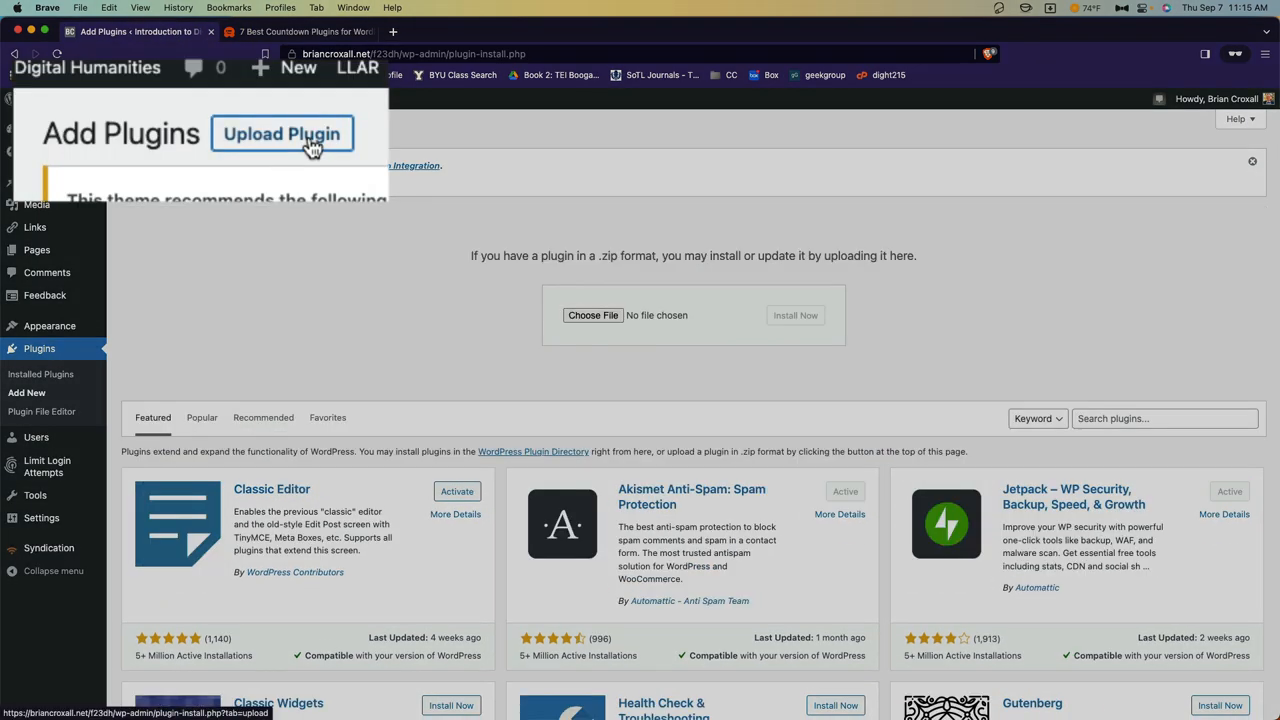
left_click(592, 315)
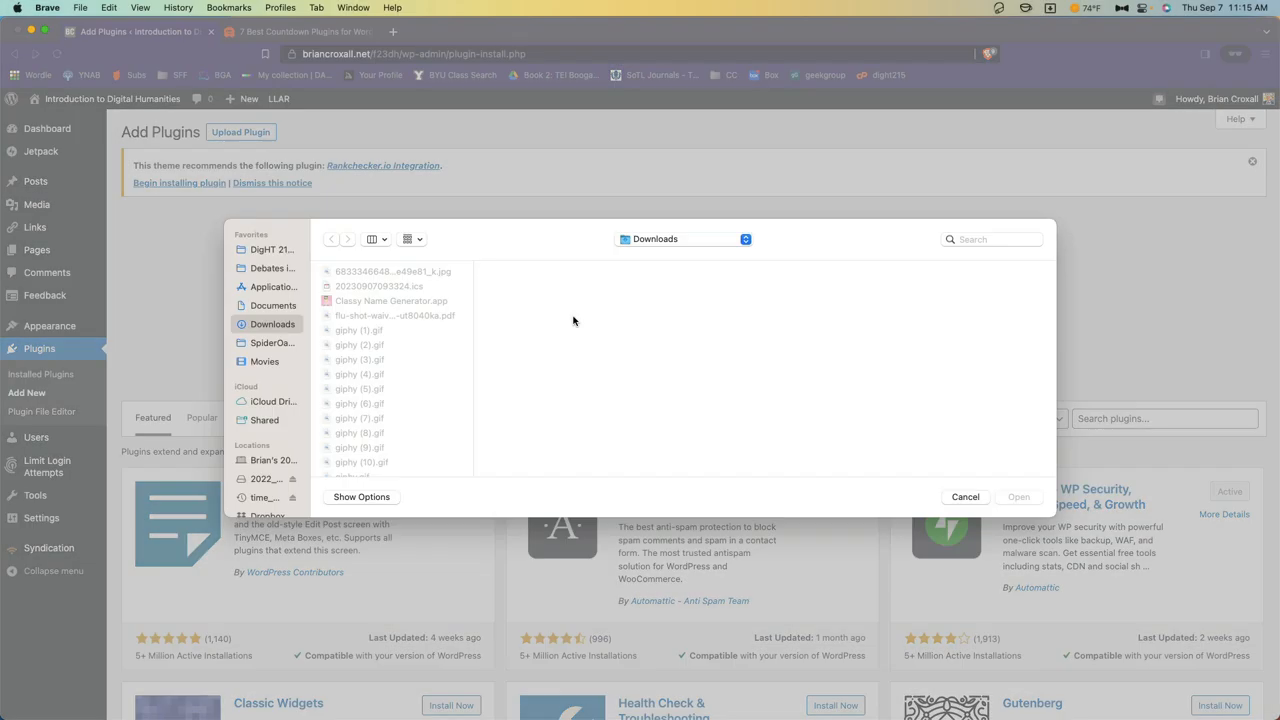